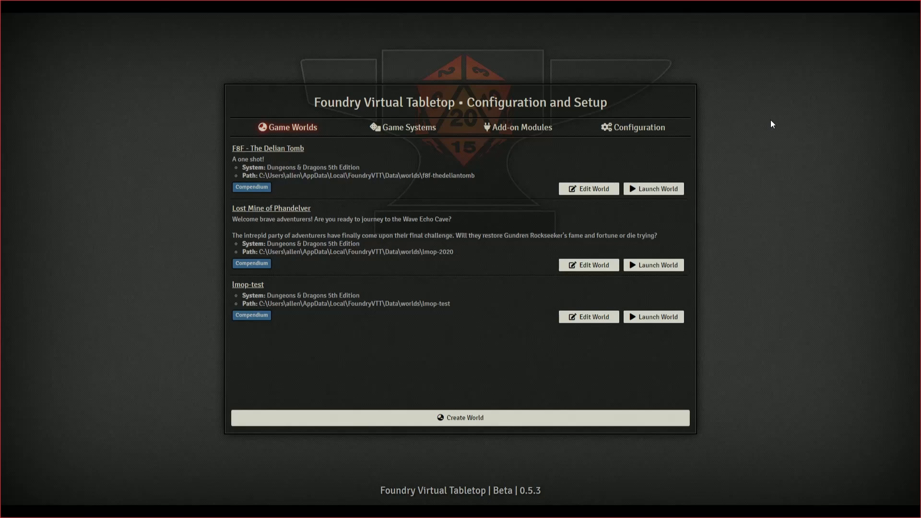
mouse_move(269, 121)
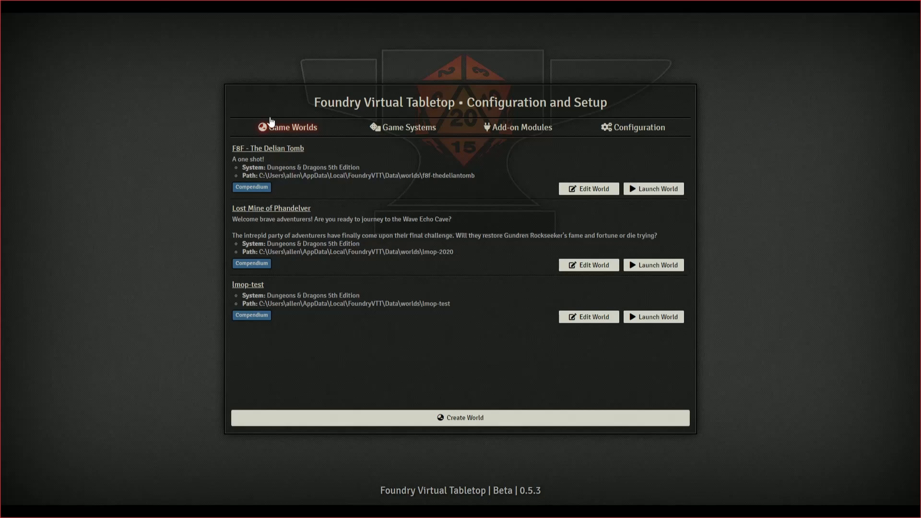
mouse_move(408, 127)
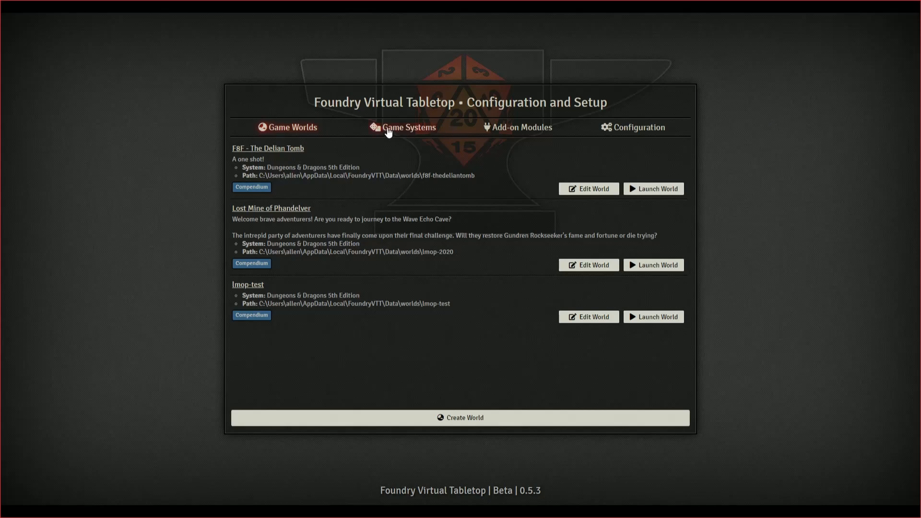
mouse_move(286, 154)
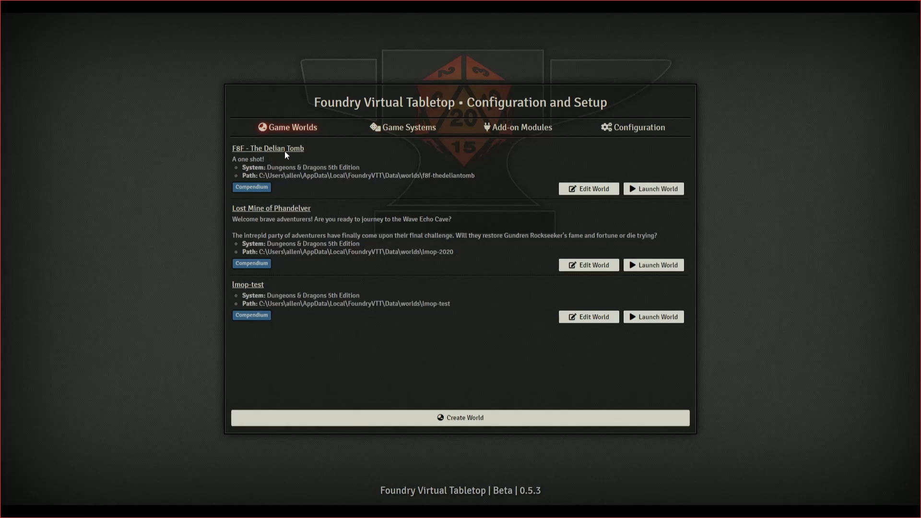
mouse_move(293, 154)
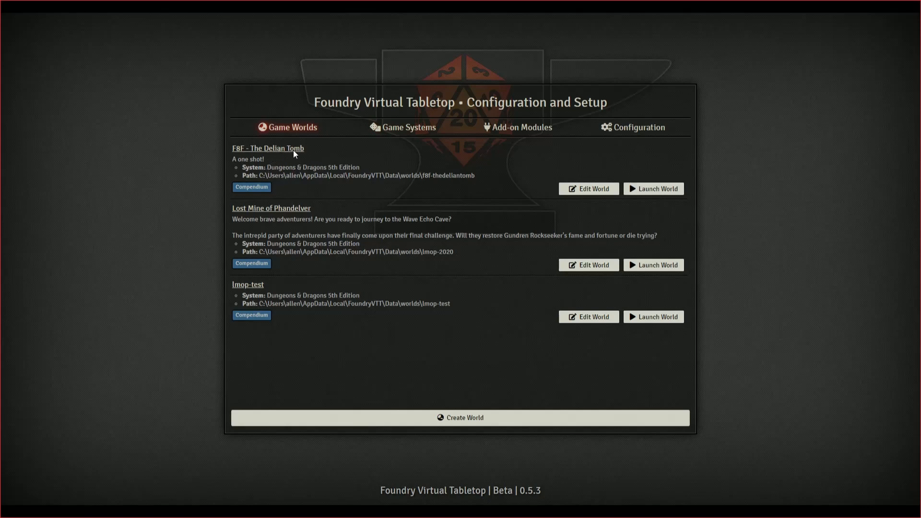
mouse_move(310, 206)
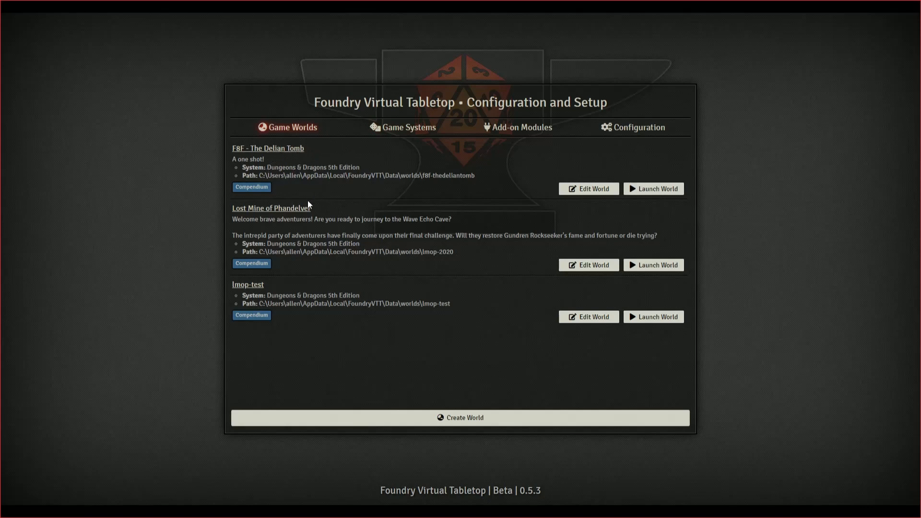
mouse_move(265, 221)
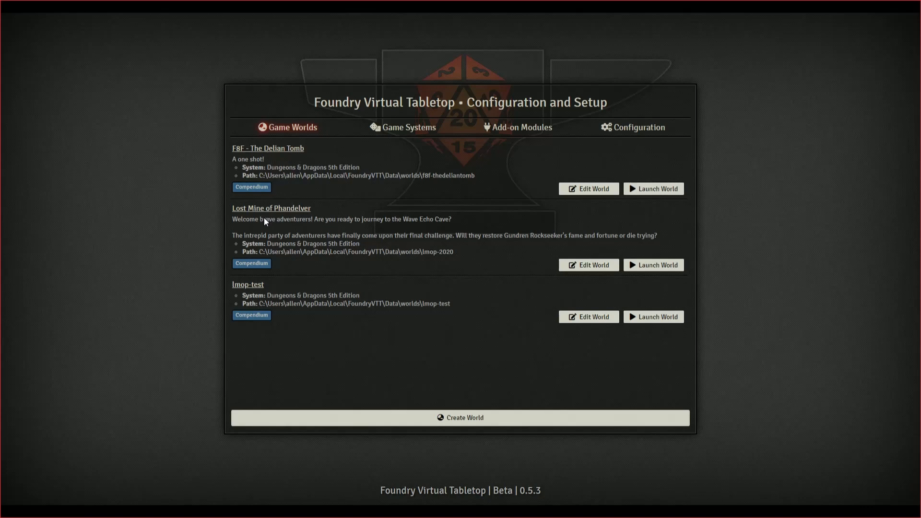
mouse_move(369, 224)
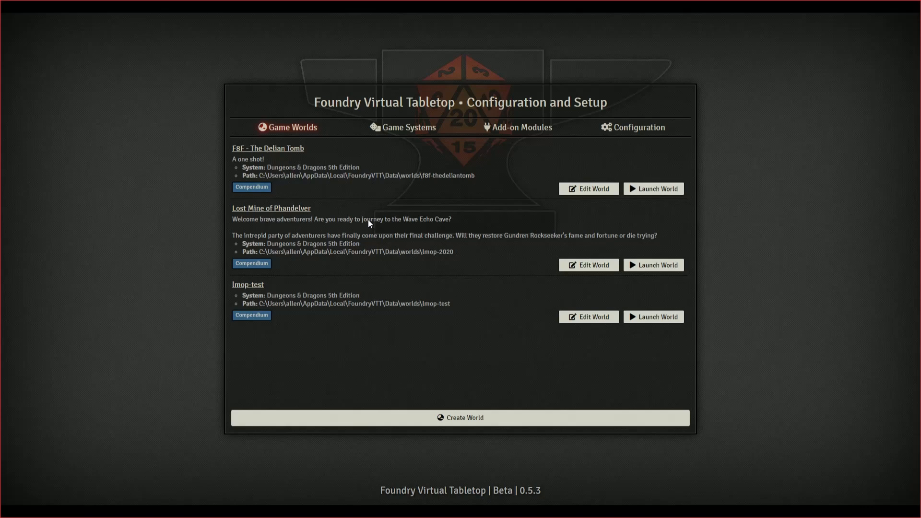
mouse_move(263, 293)
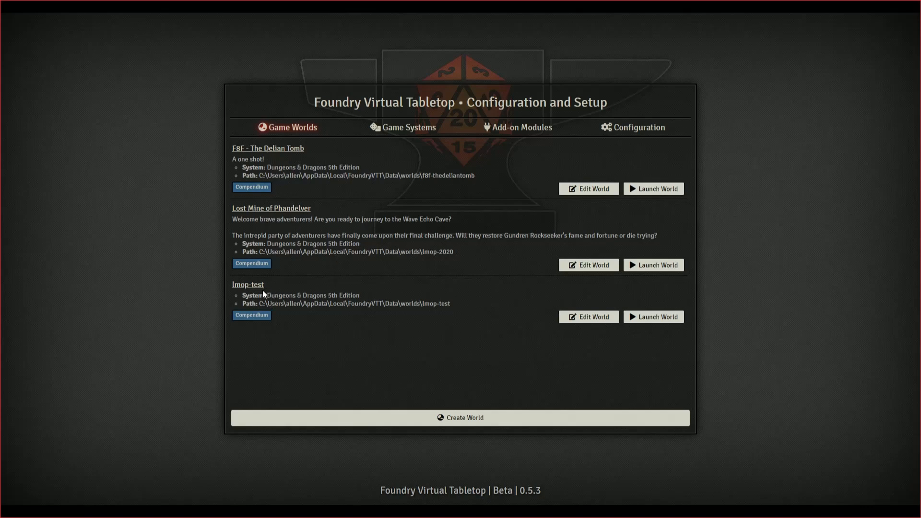
Show the installed game systems, listing Dungeons & Dragons 5th Edition.
click(404, 127)
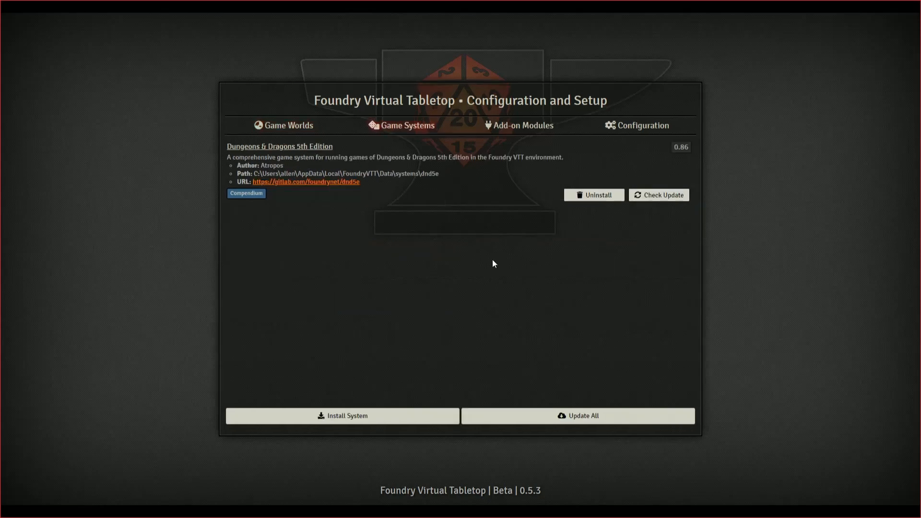
mouse_move(395, 265)
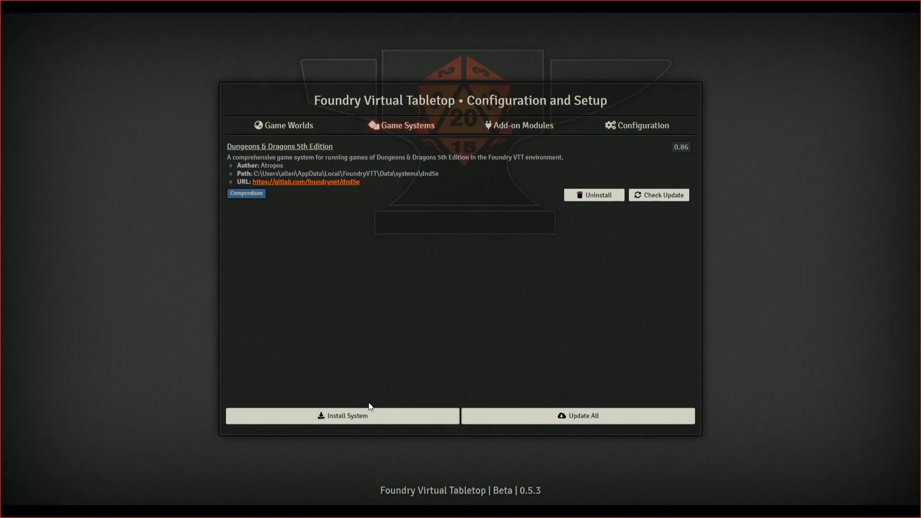
mouse_move(512, 131)
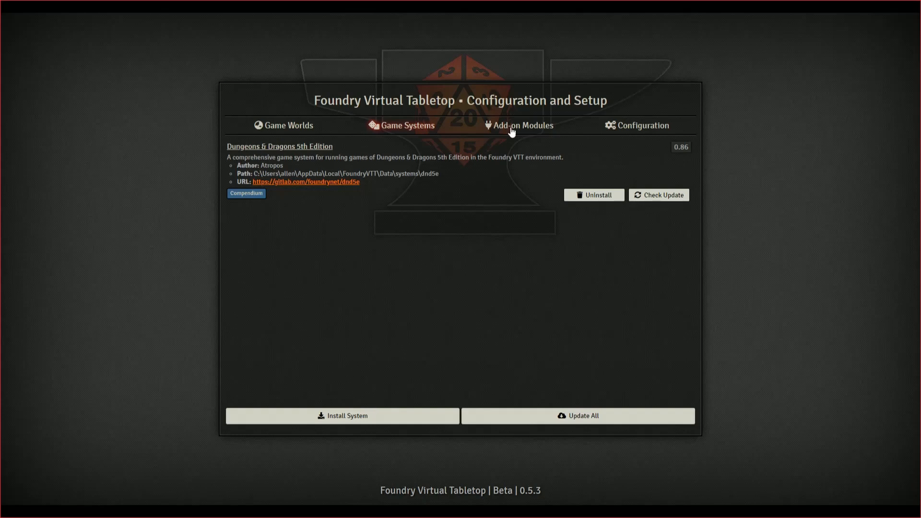
Show the installed add-on modules and browse the list (Better Rolls for 5e, Polyglot, Token Info Icons).
click(519, 125)
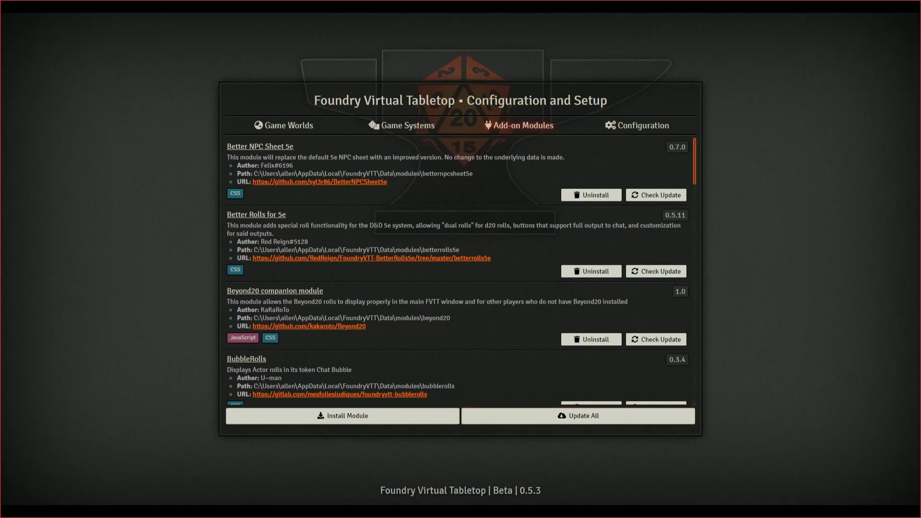
mouse_move(163, 339)
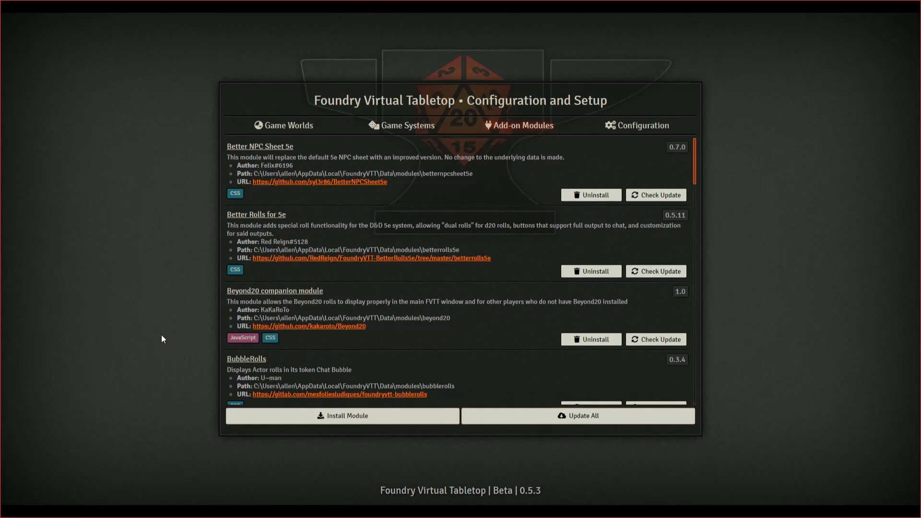
mouse_move(158, 339)
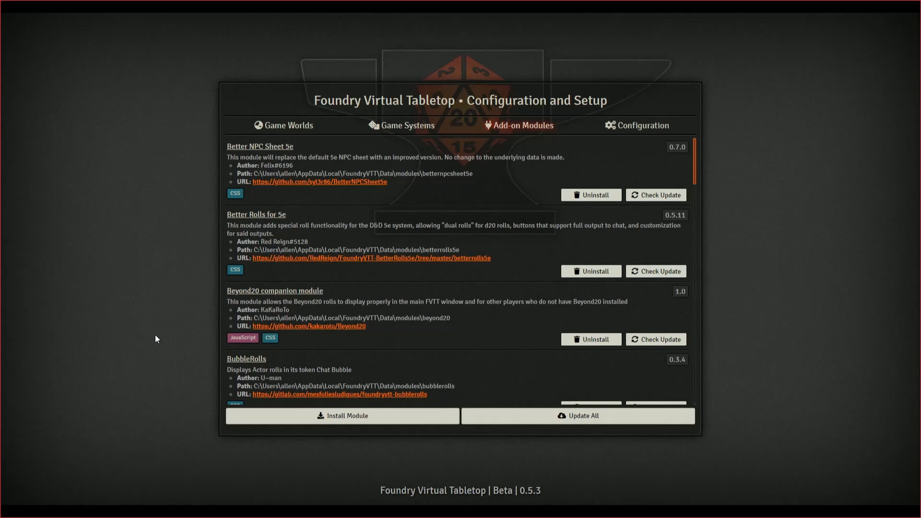
scroll(down, 3)
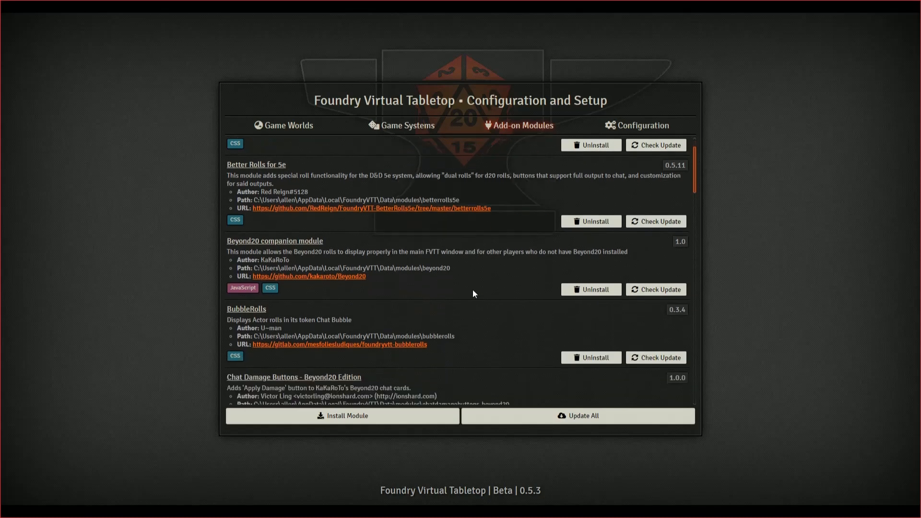
scroll(down, 3)
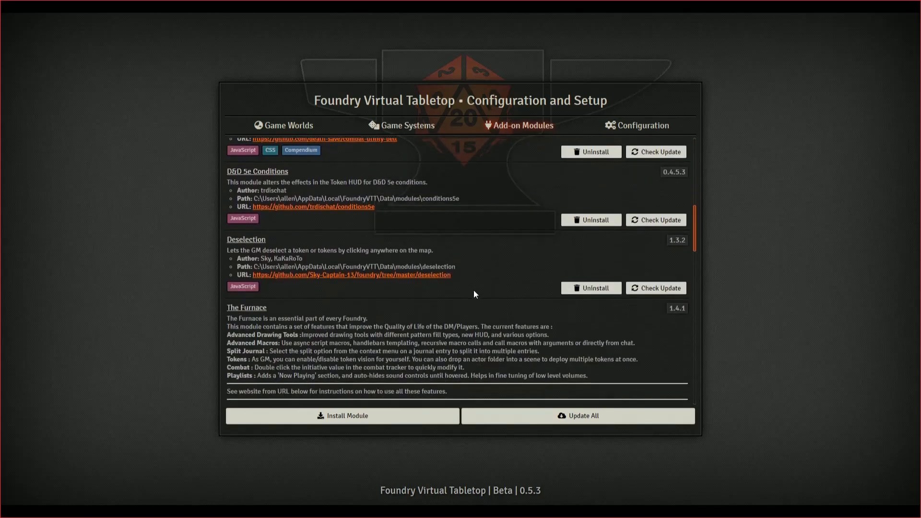
scroll(down, 3)
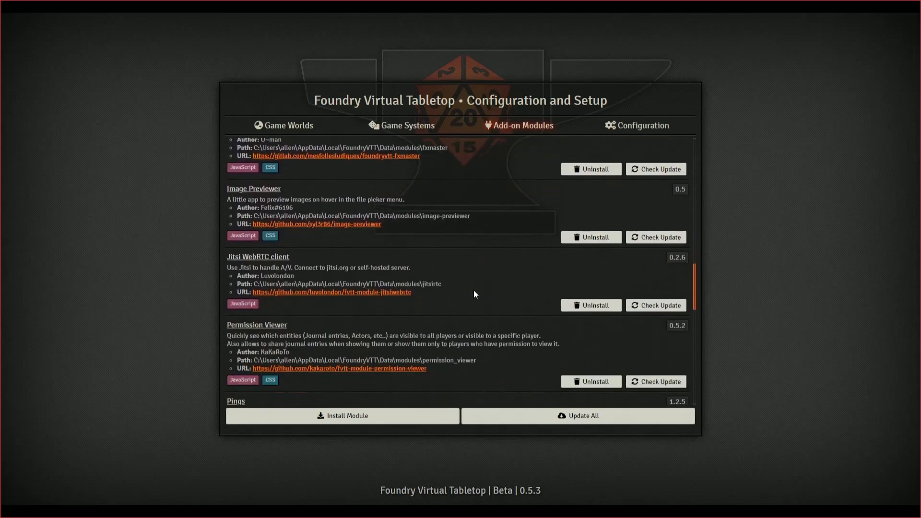
scroll(down, 3)
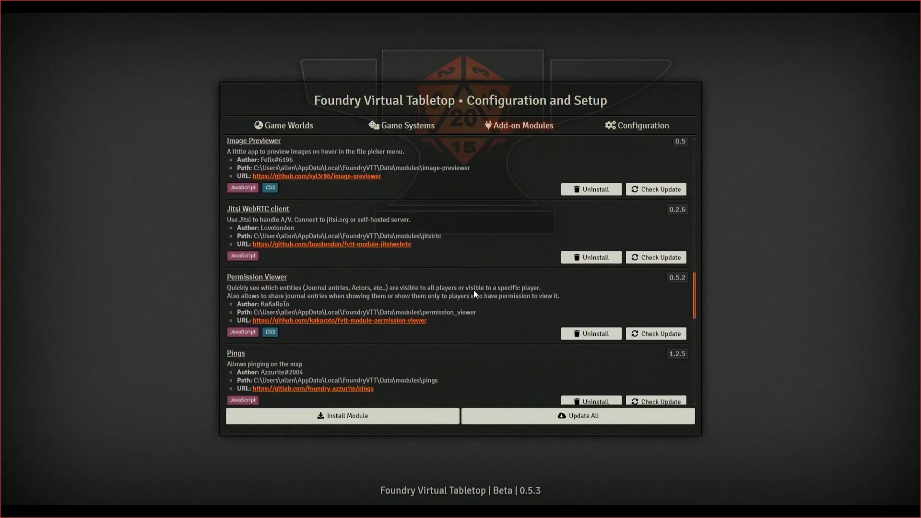
mouse_move(484, 324)
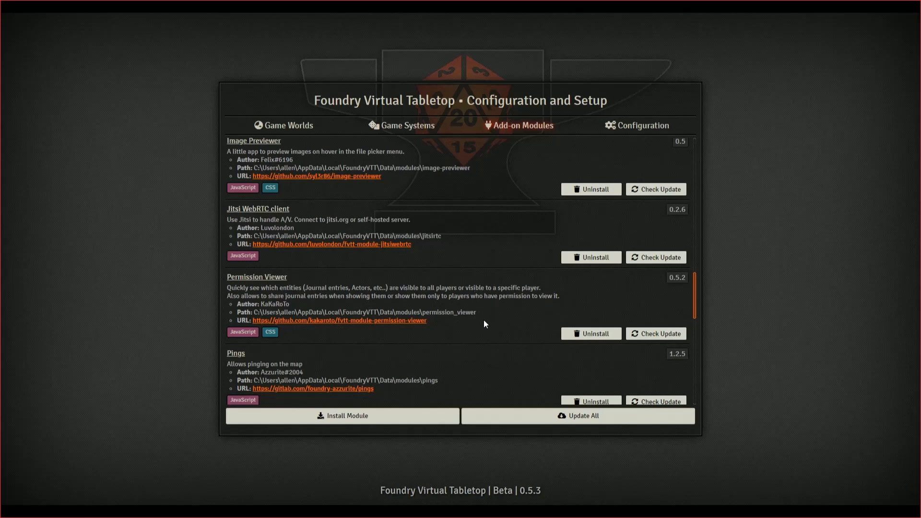
scroll(down, 3)
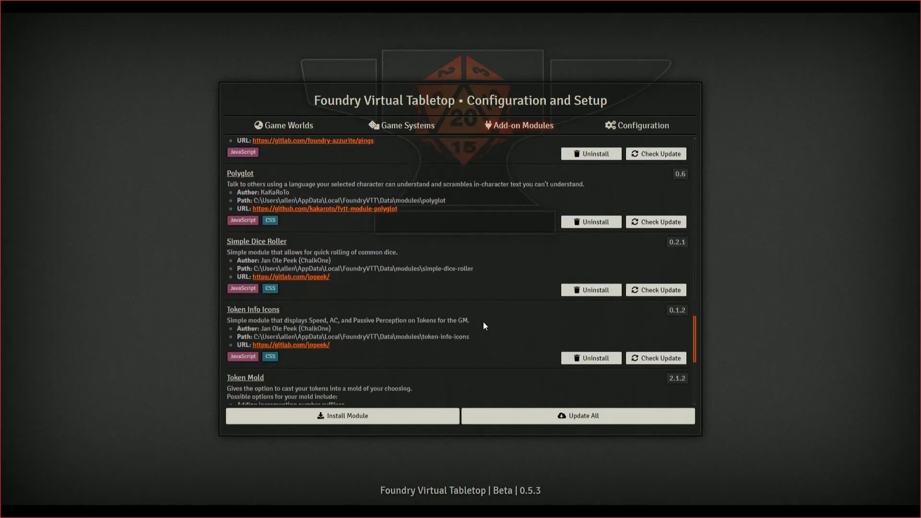
Review the software configuration settings: user data path, SSL private key and AWS configuration path.
click(642, 125)
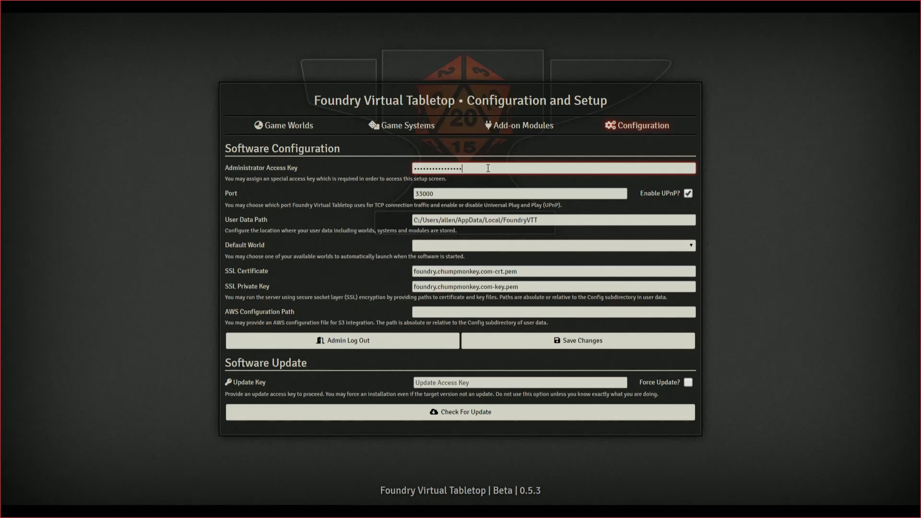
mouse_move(211, 199)
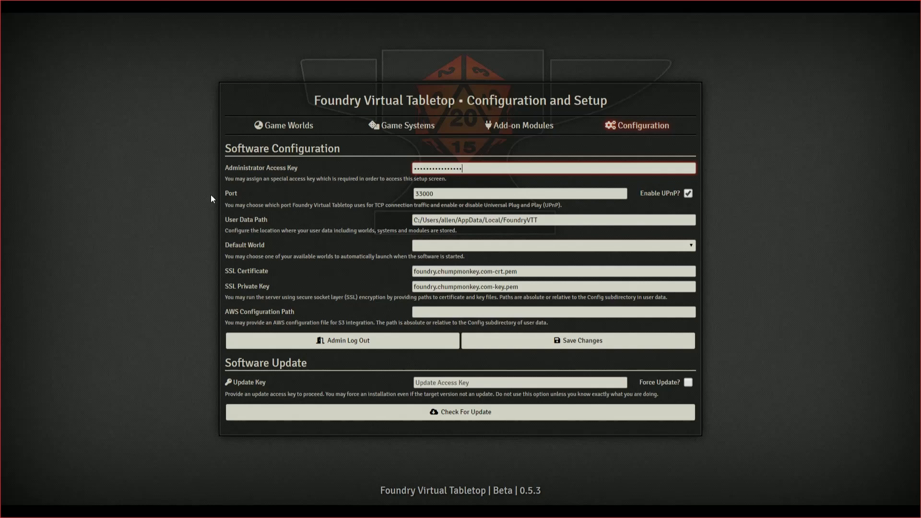
click(519, 193)
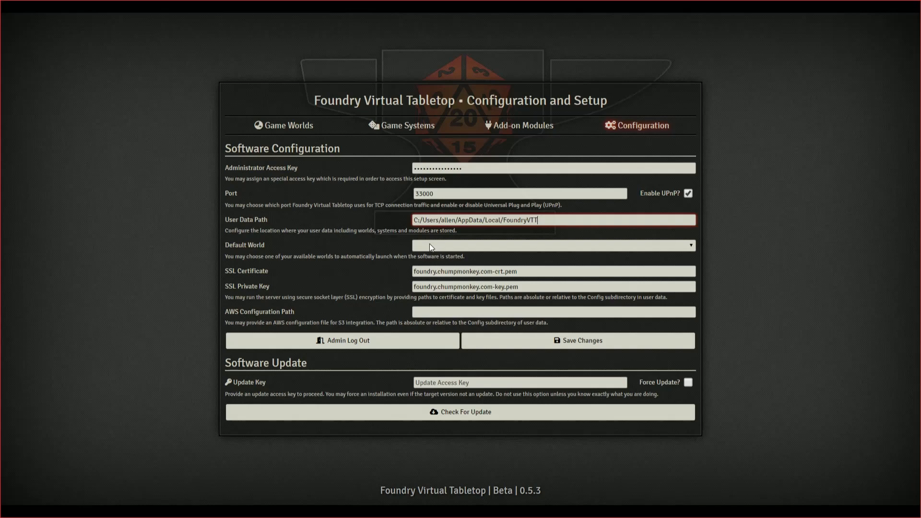
click(553, 271)
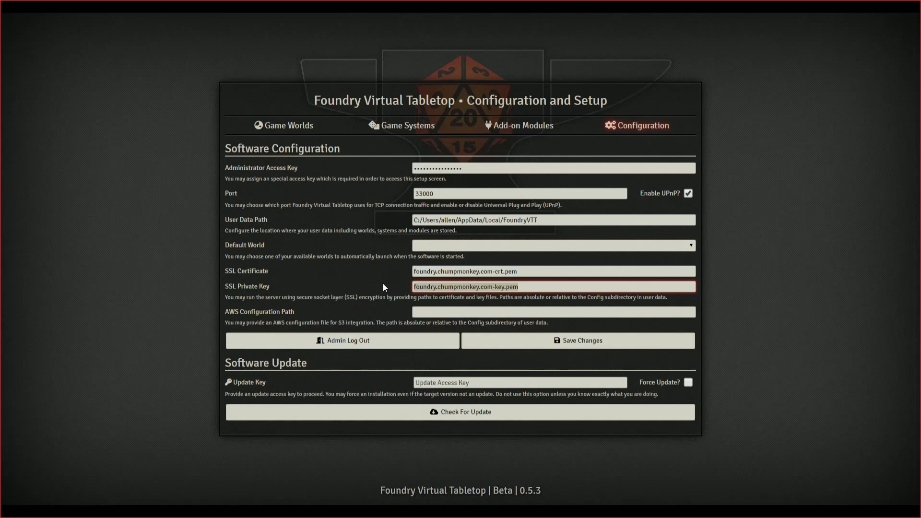
click(553, 311)
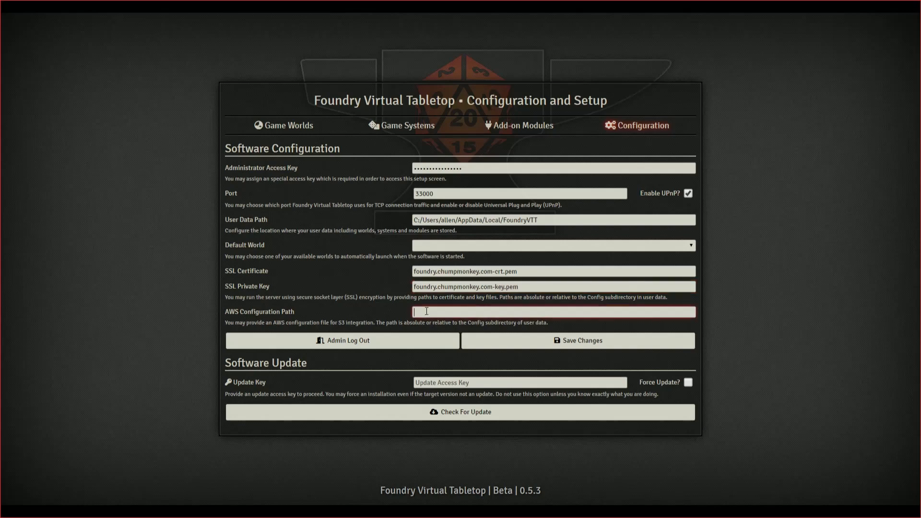
mouse_move(346, 314)
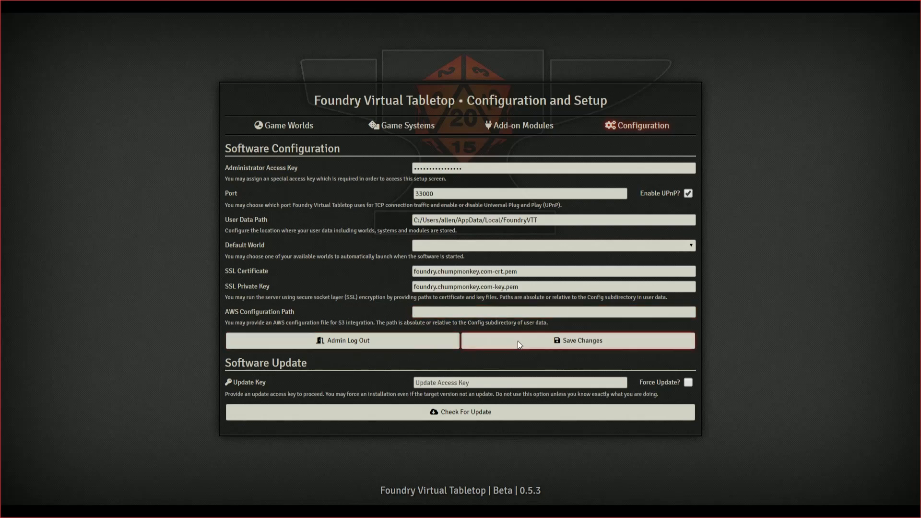
mouse_move(566, 407)
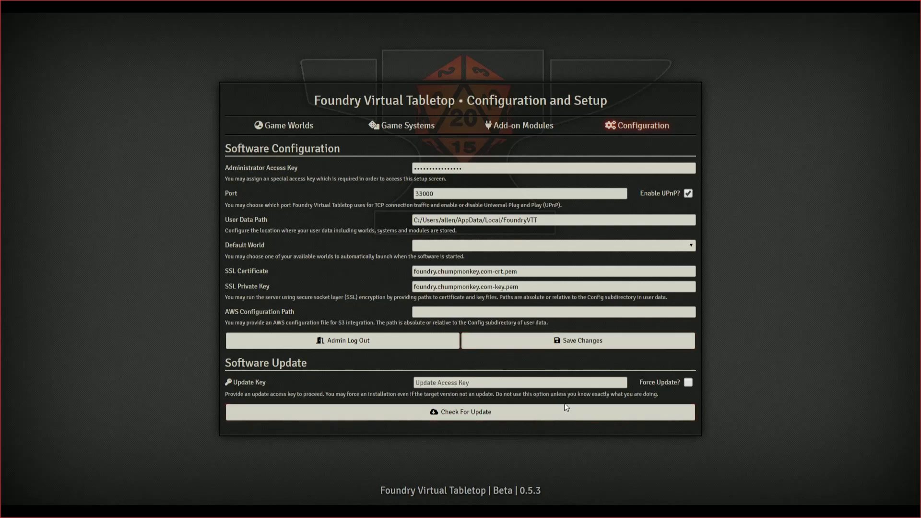
mouse_move(601, 385)
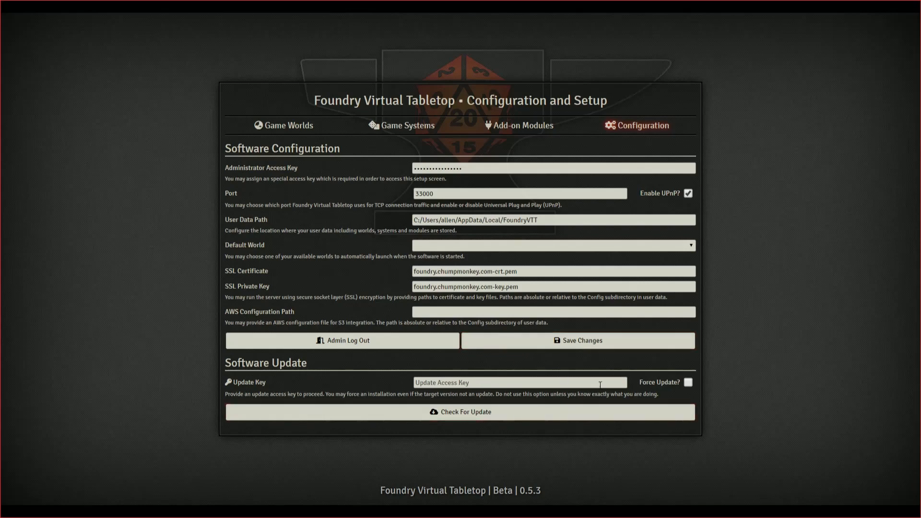
mouse_move(585, 398)
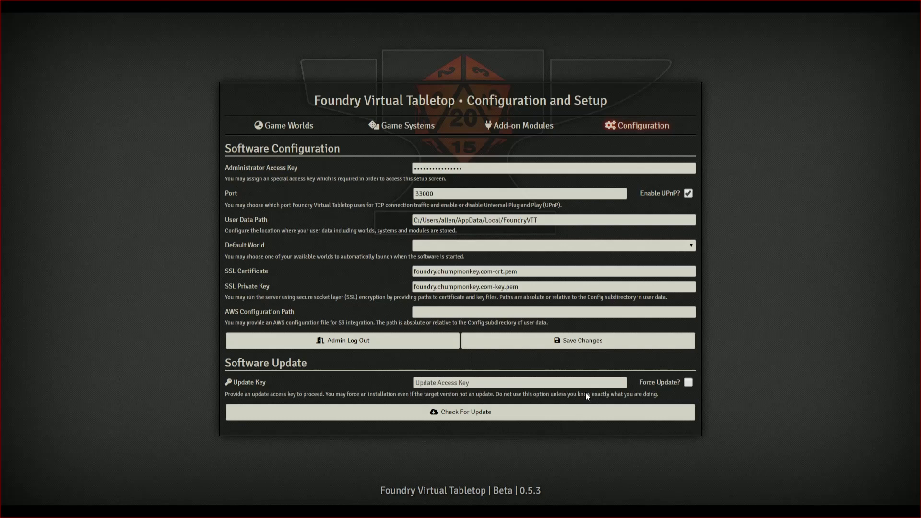
mouse_move(512, 161)
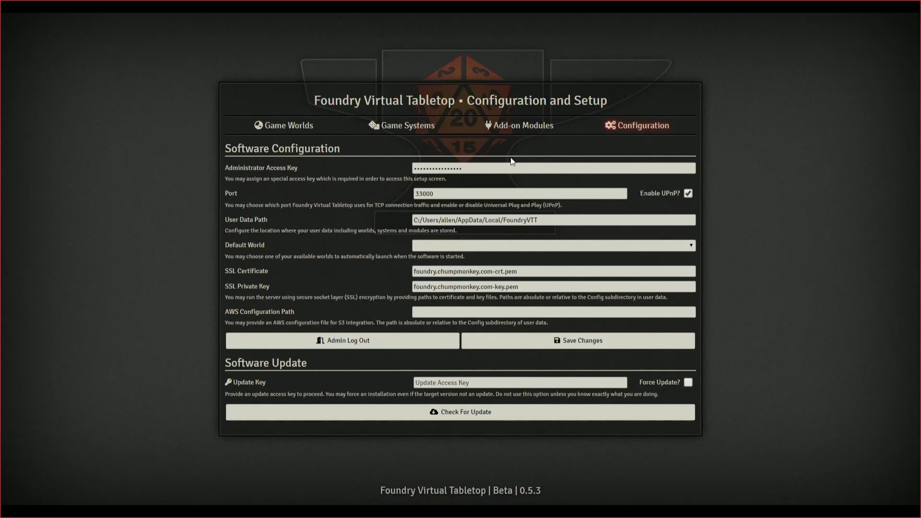
mouse_move(502, 146)
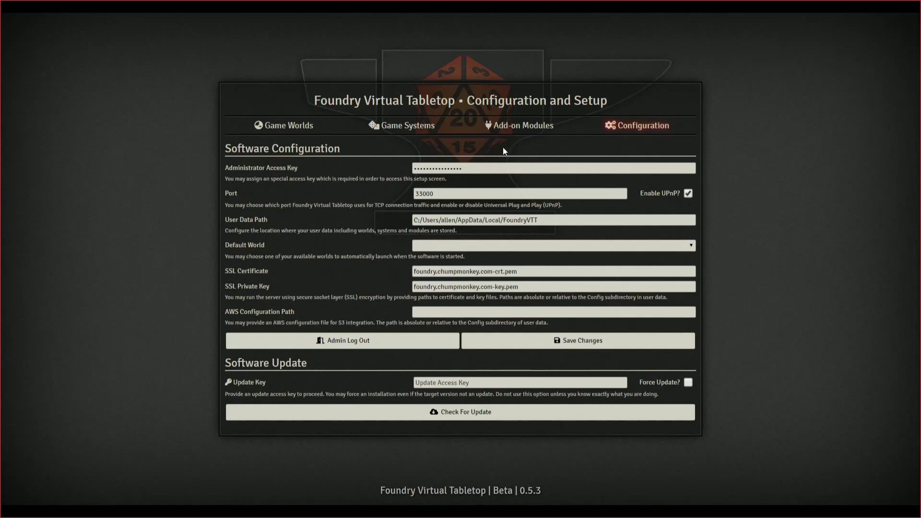
mouse_move(288, 125)
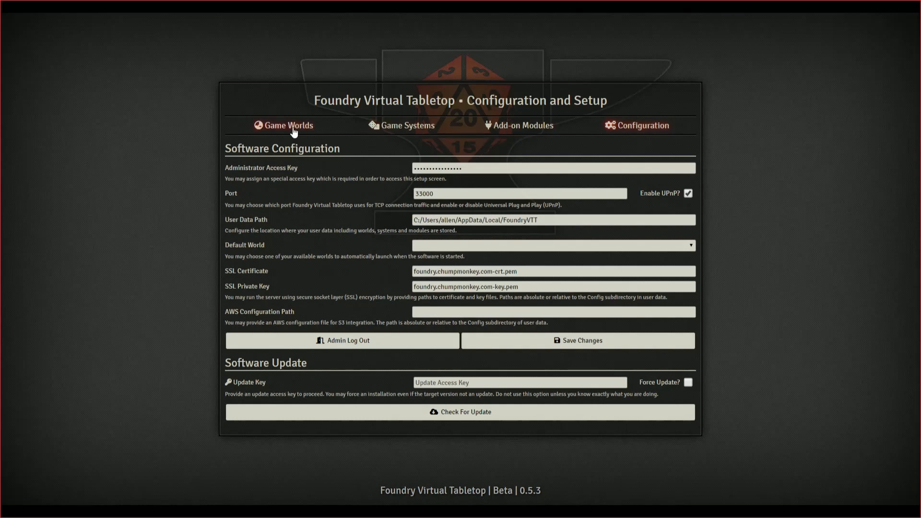
Return to the game worlds list showing the three existing worlds.
click(283, 125)
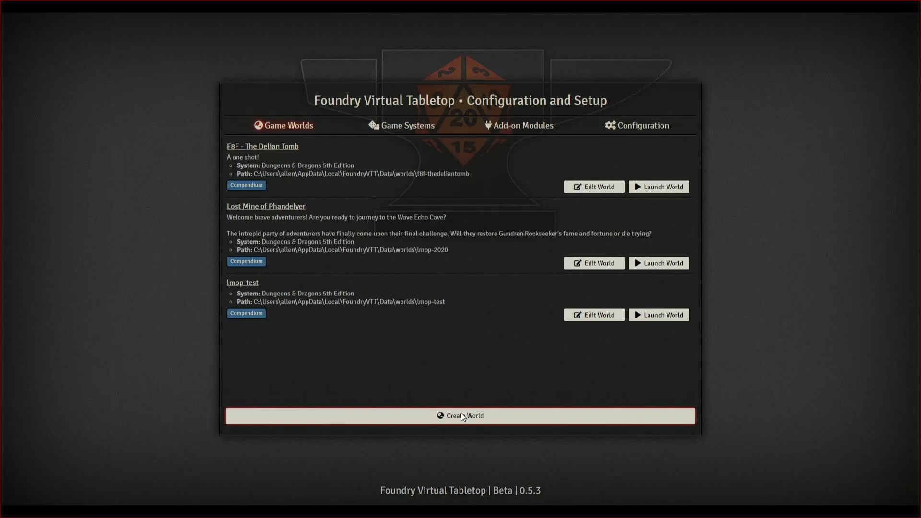
Start a new world with title 'My World' and data path 'my-world'.
click(461, 415)
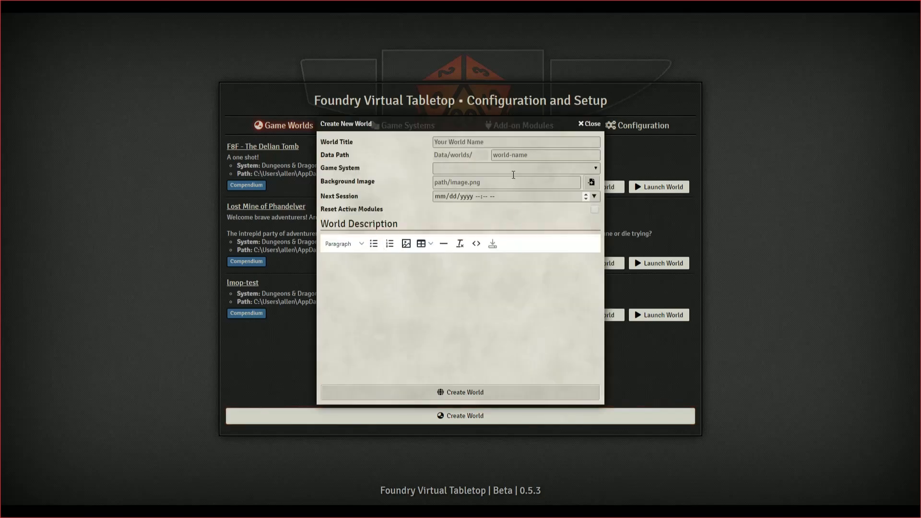
click(516, 142)
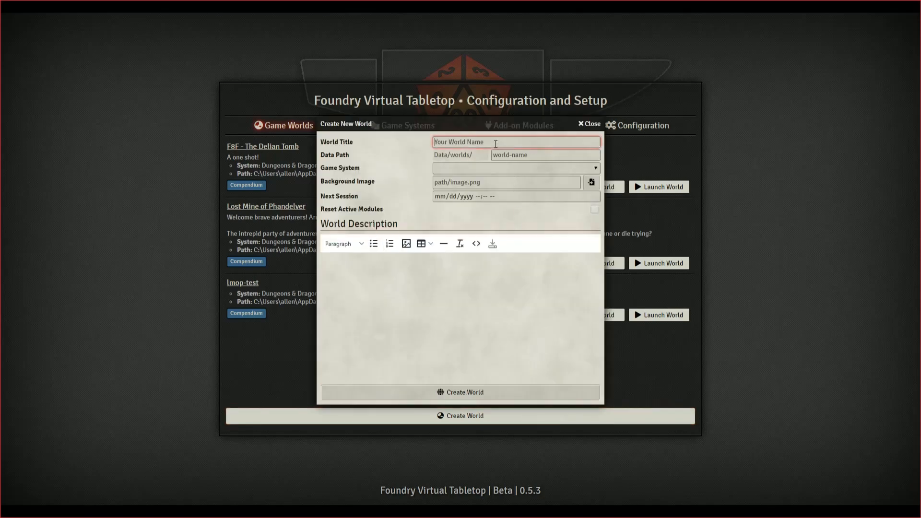
text(My)
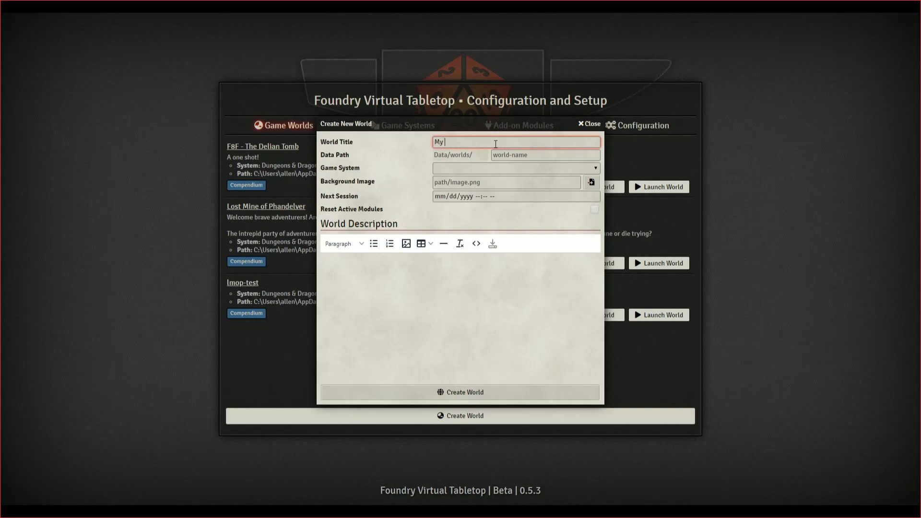
text(World)
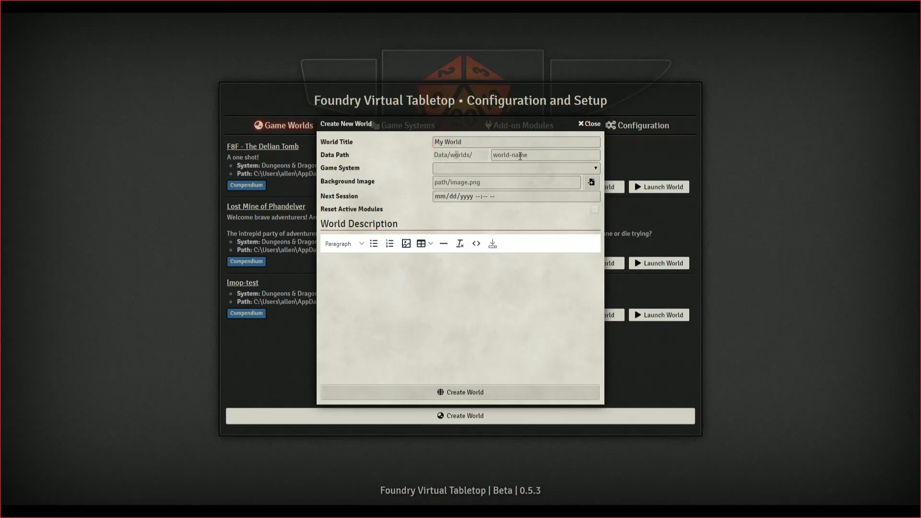
click(540, 155)
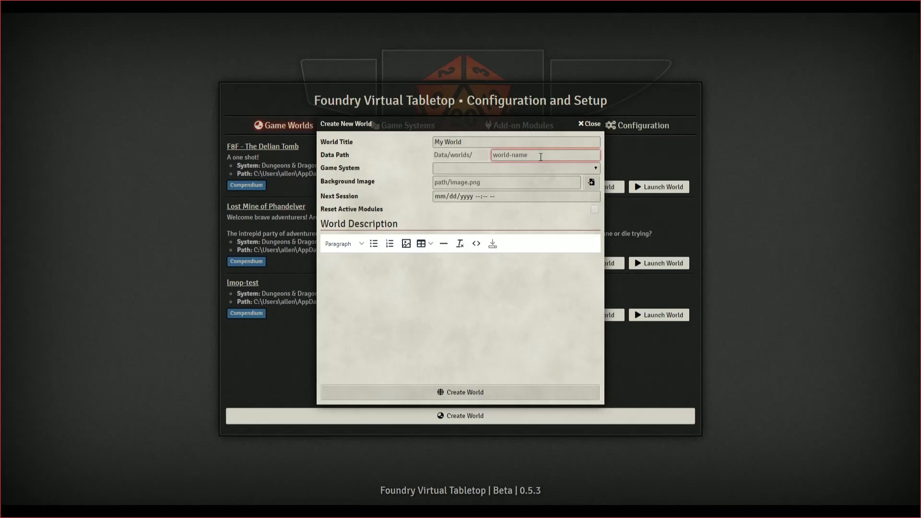
text(my-w)
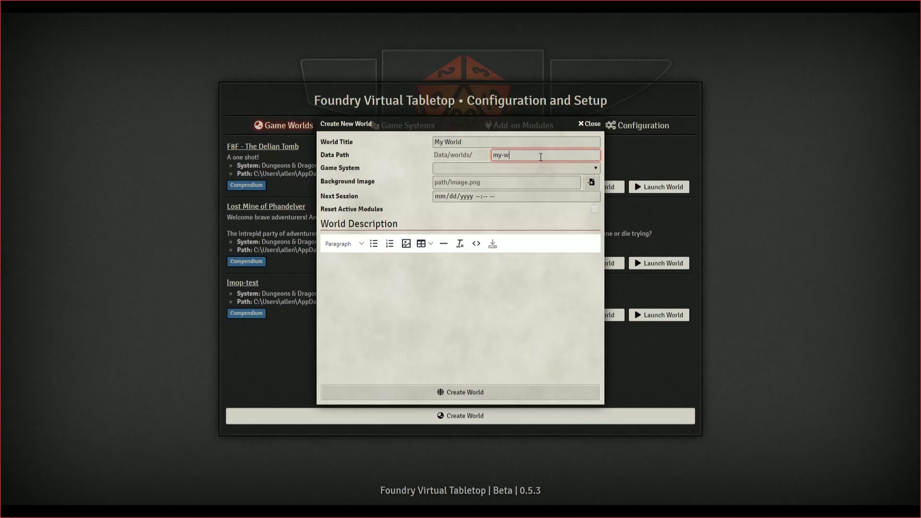
text(orld)
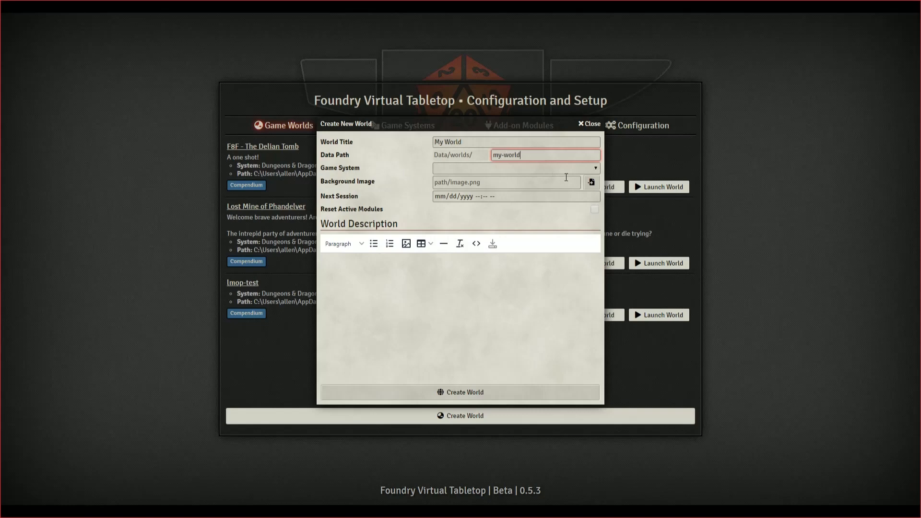
Choose Dungeons & Dragons 5th Edition as the system and describe it as 'My fun world!'.
click(515, 168)
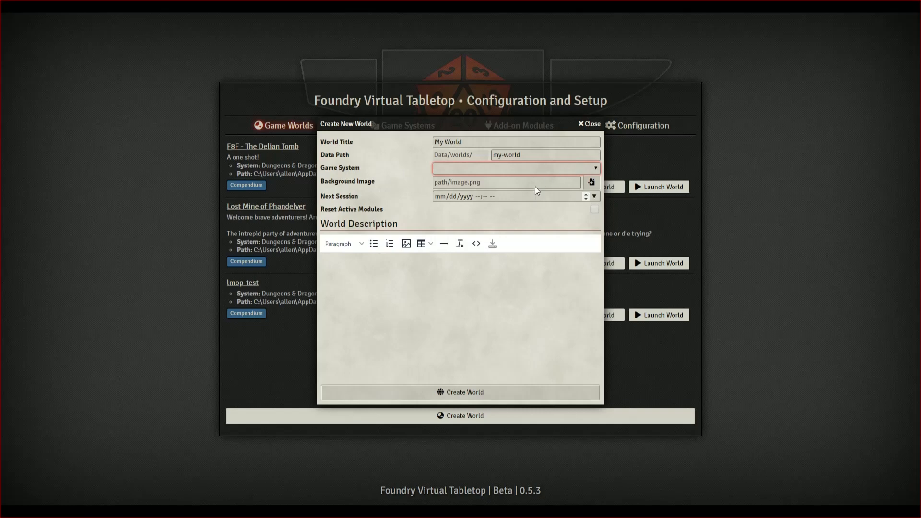
mouse_move(530, 194)
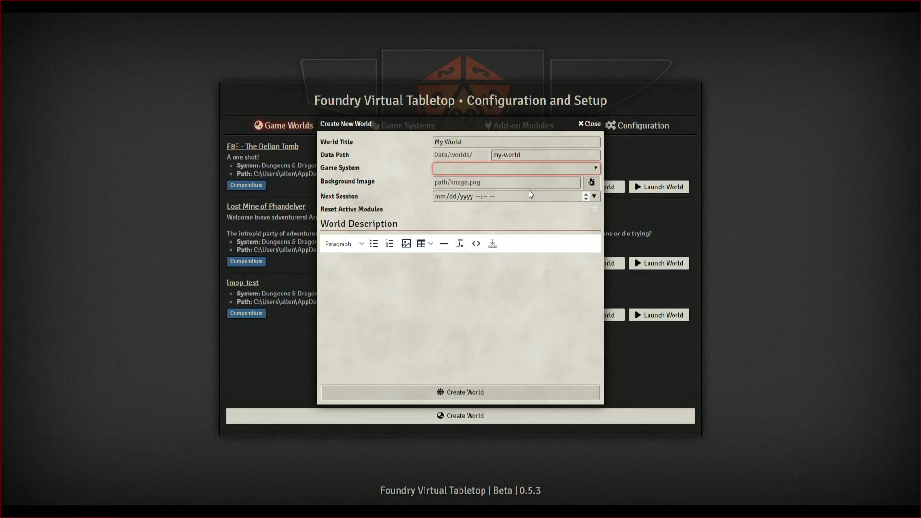
mouse_move(535, 190)
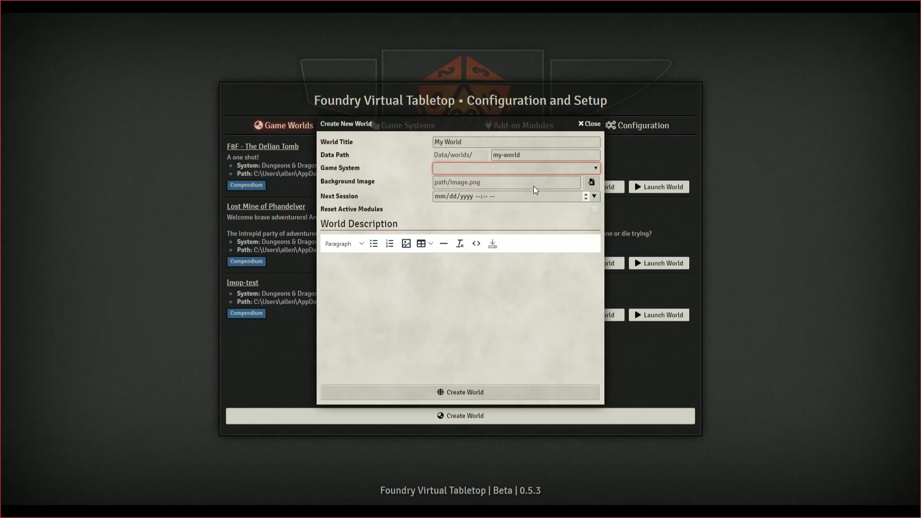
click(516, 168)
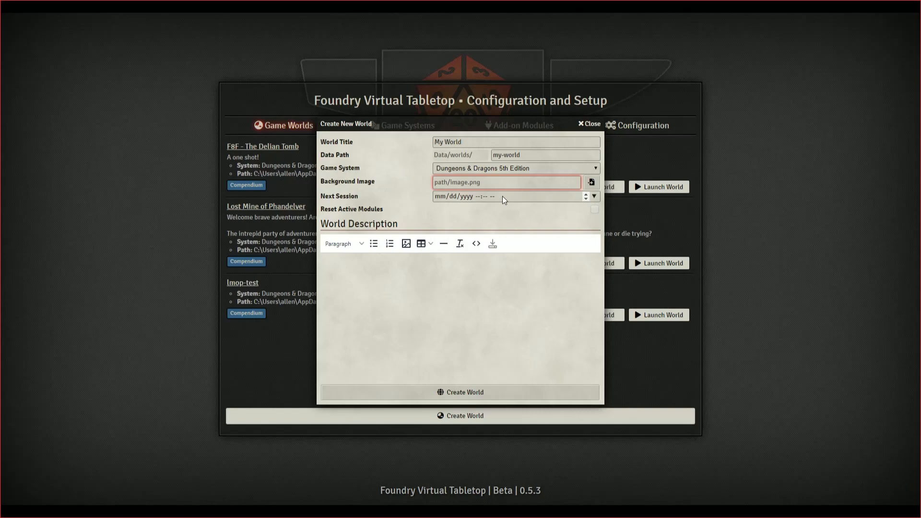
mouse_move(496, 211)
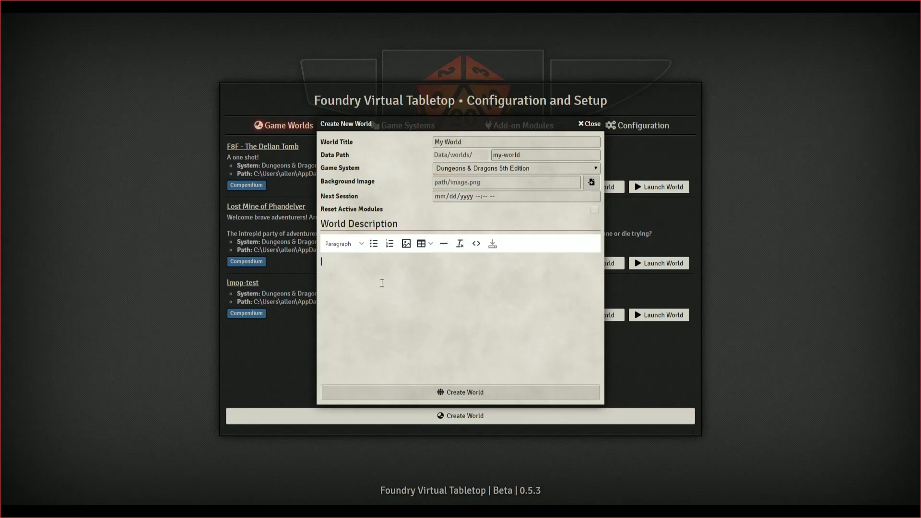
mouse_move(457, 289)
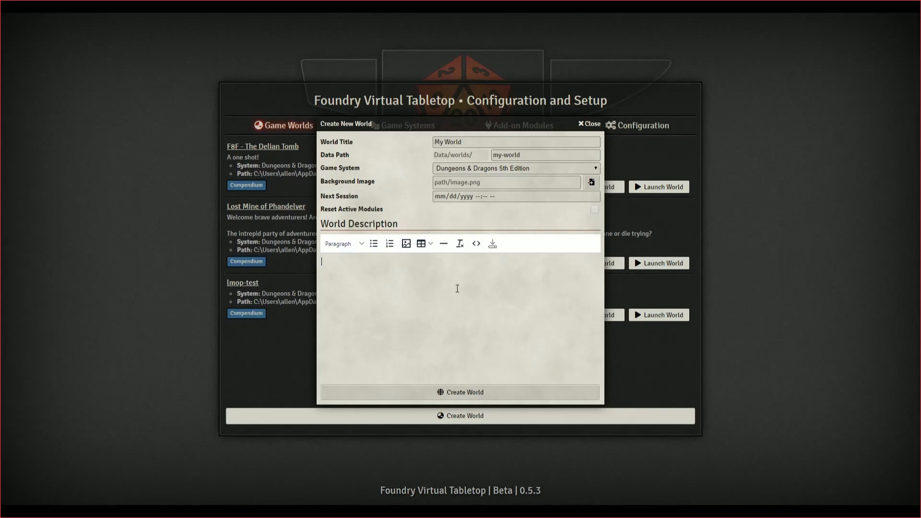
mouse_move(460, 392)
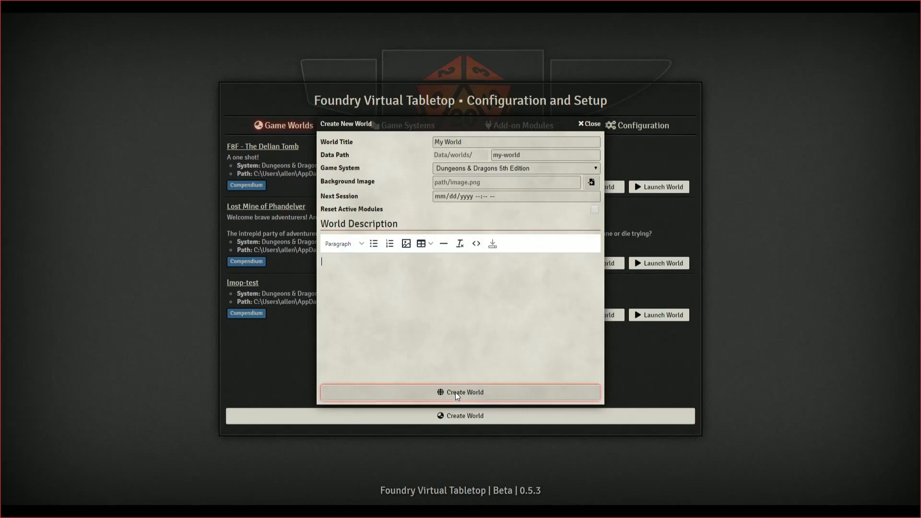
text(My)
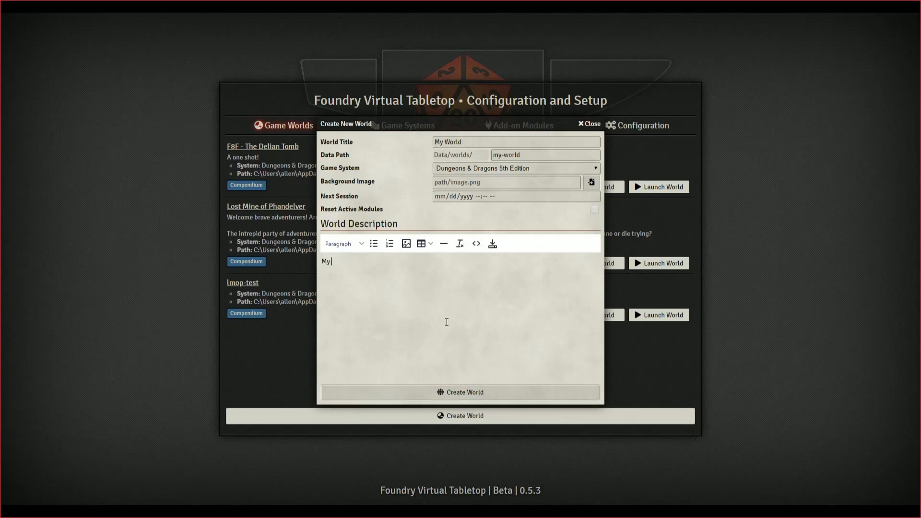
text(fun world!)
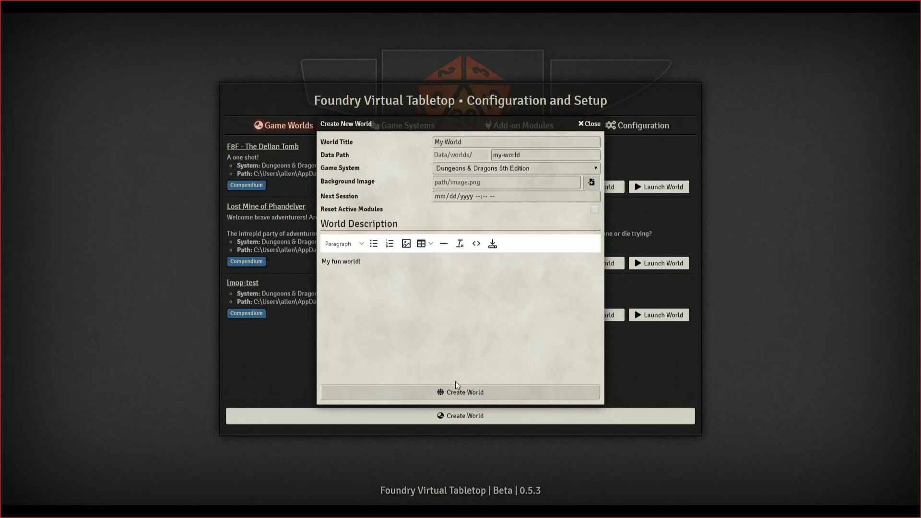
click(459, 391)
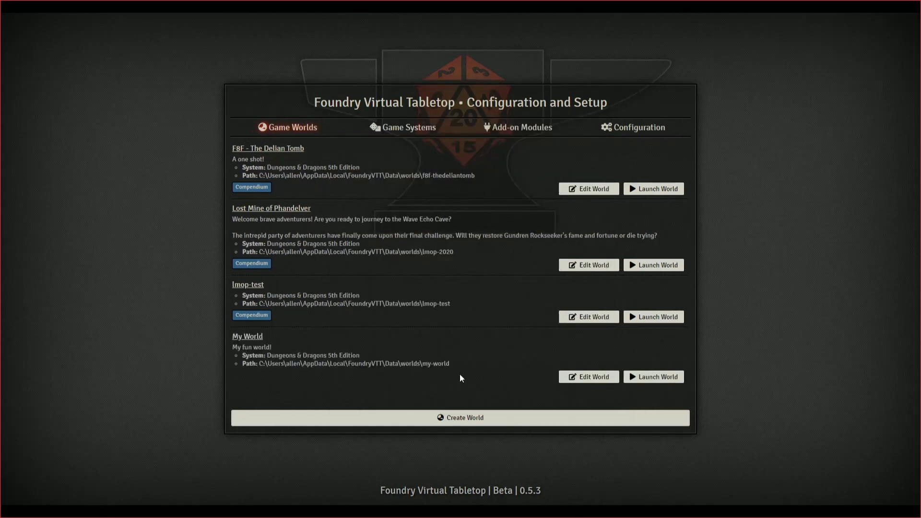
mouse_move(652, 376)
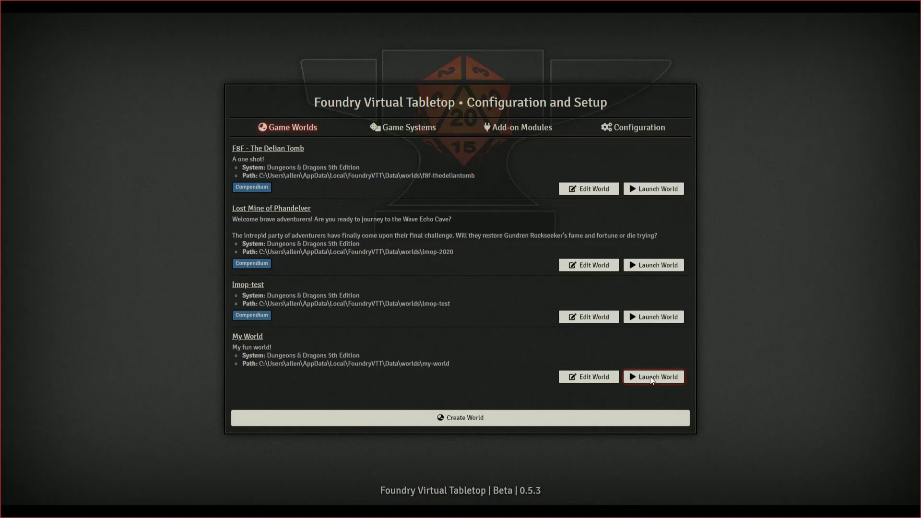
mouse_move(252, 186)
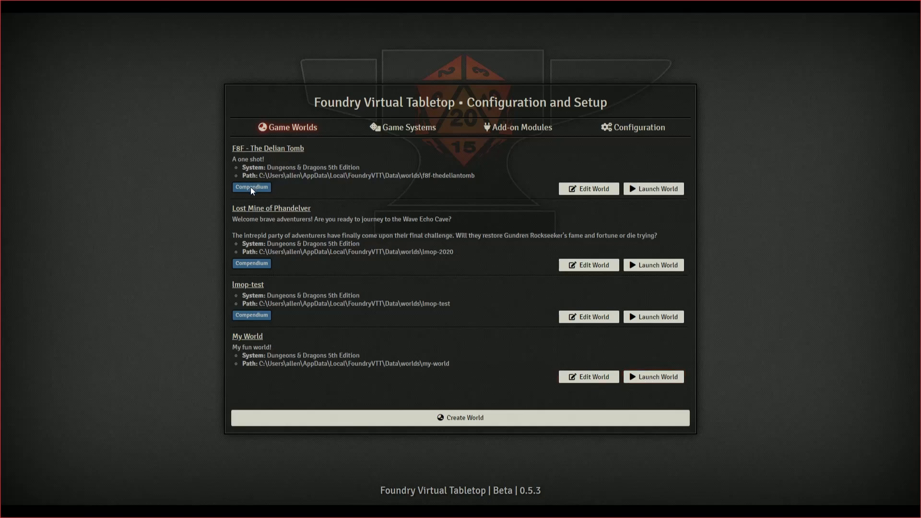
mouse_move(250, 315)
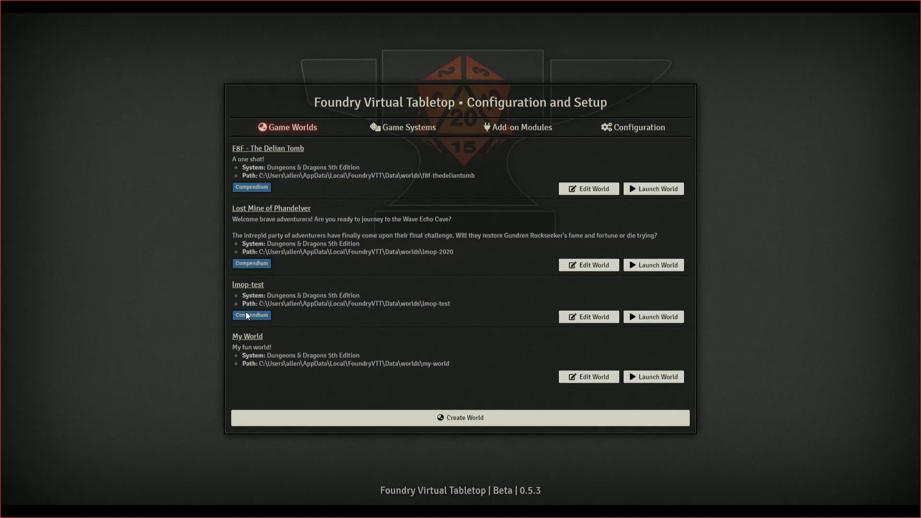
mouse_move(332, 236)
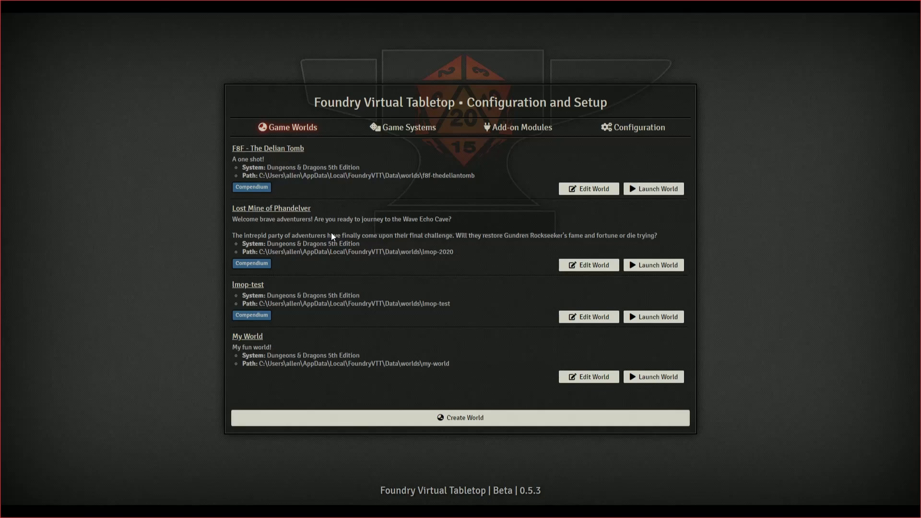
mouse_move(580, 354)
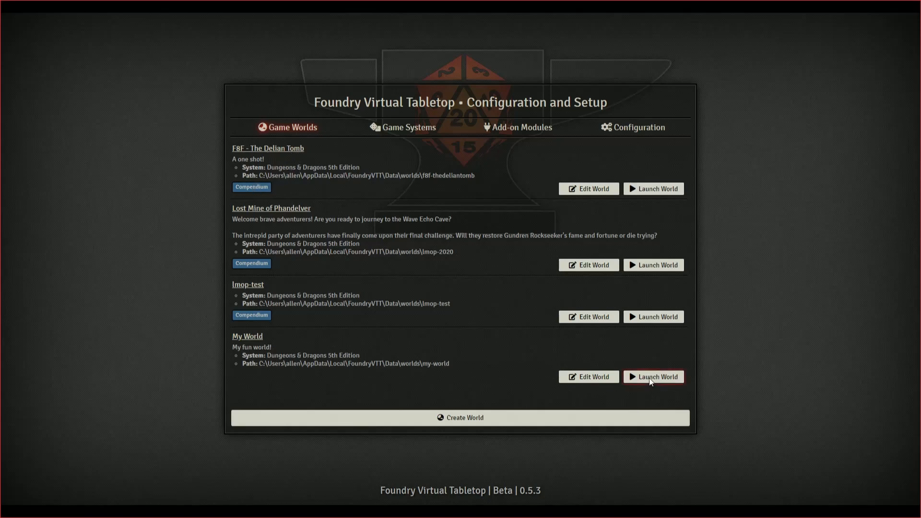
mouse_move(636, 351)
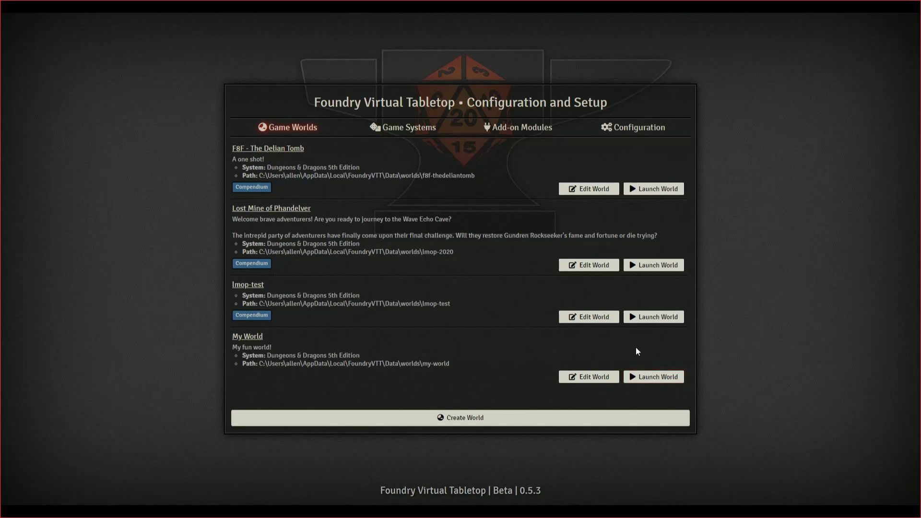
mouse_move(392, 248)
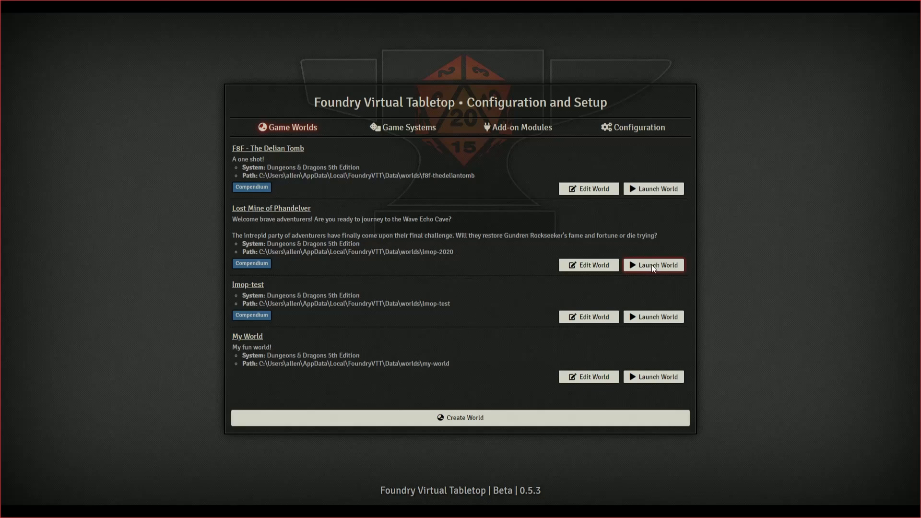
mouse_move(653, 317)
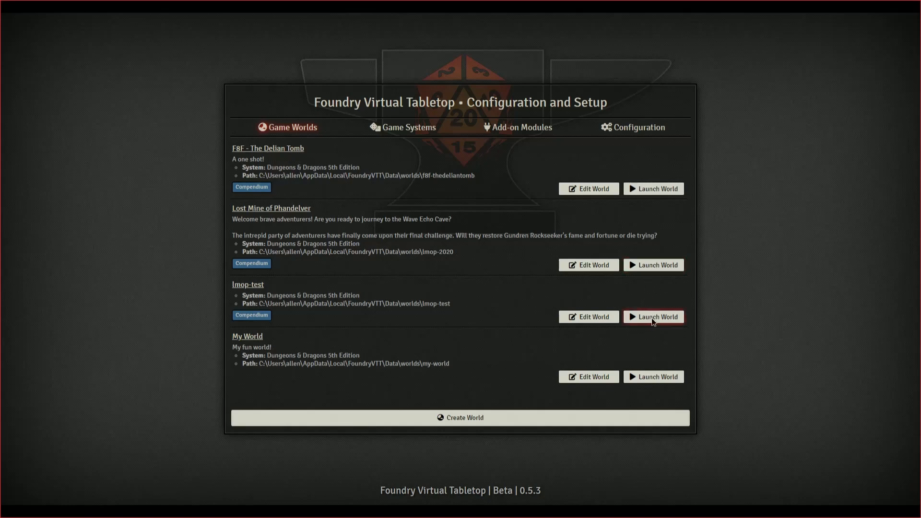
Launch the lmop-test world and join the session as Gamemaster with the access key.
click(652, 317)
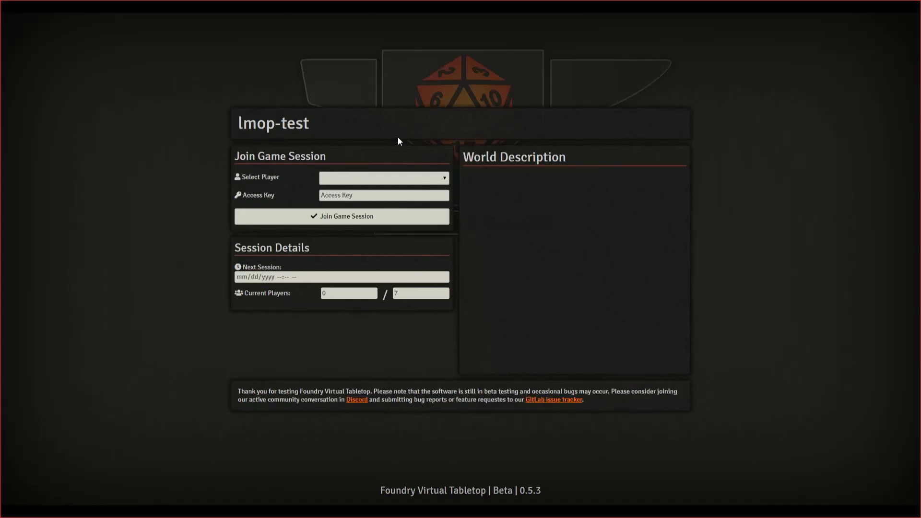
mouse_move(110, 121)
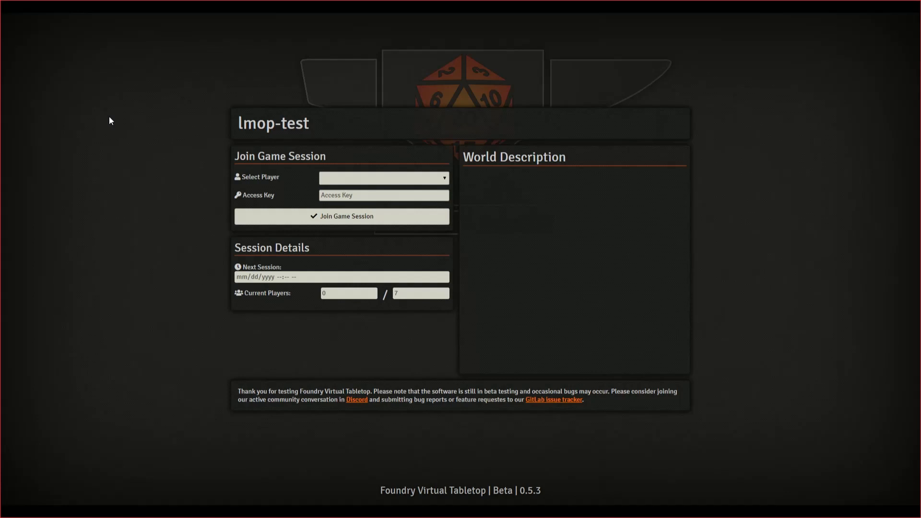
mouse_move(337, 182)
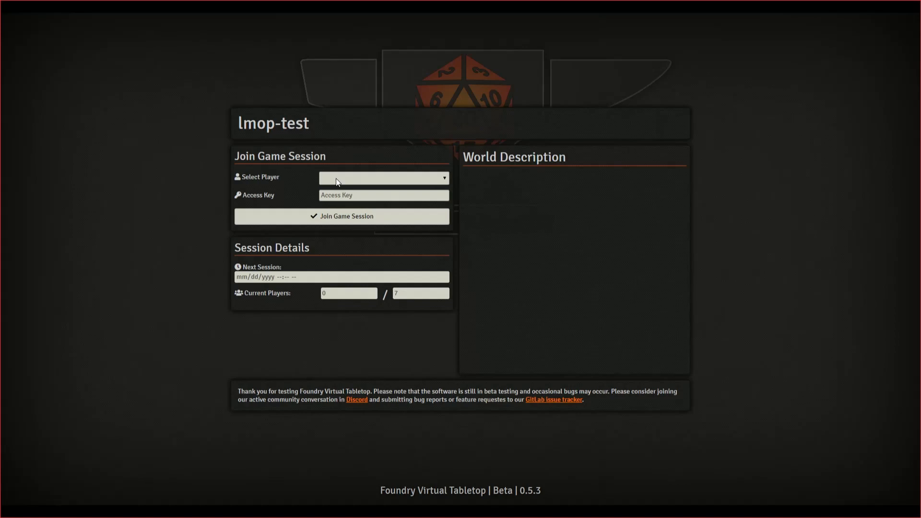
click(383, 178)
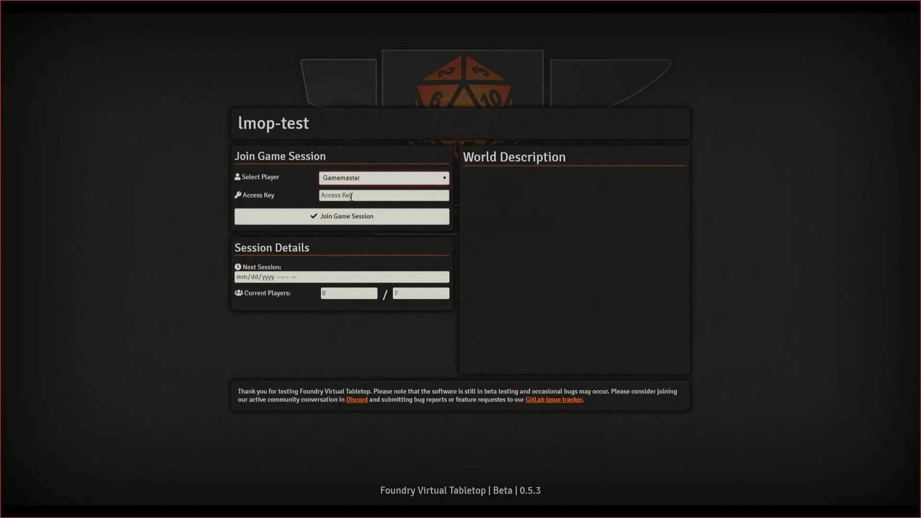
click(383, 195)
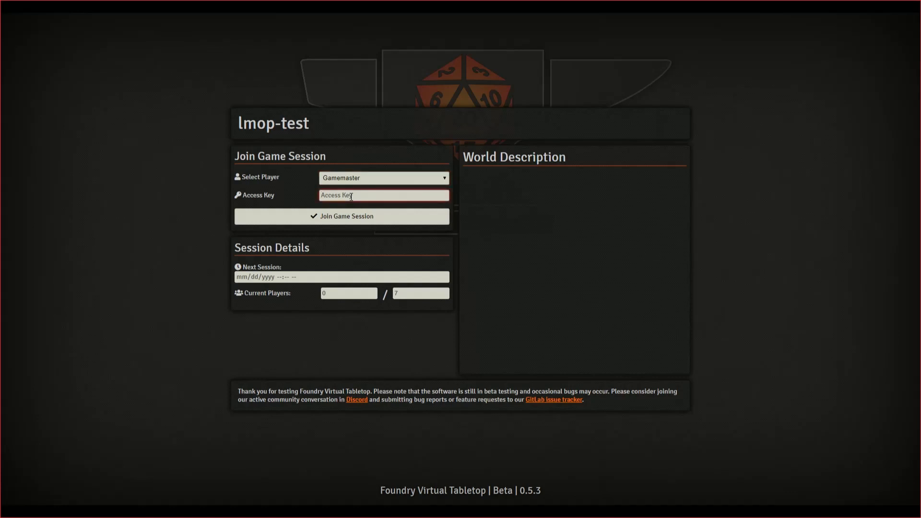
text(•••)
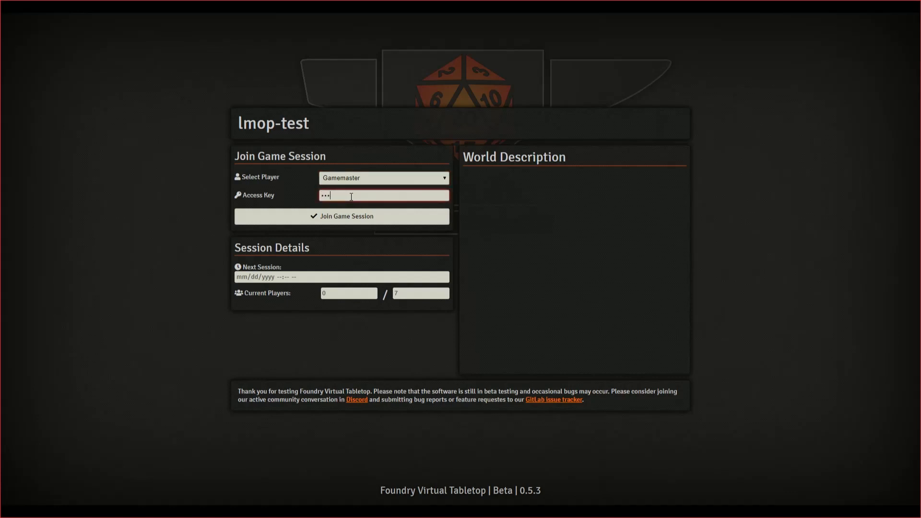
text(•••)
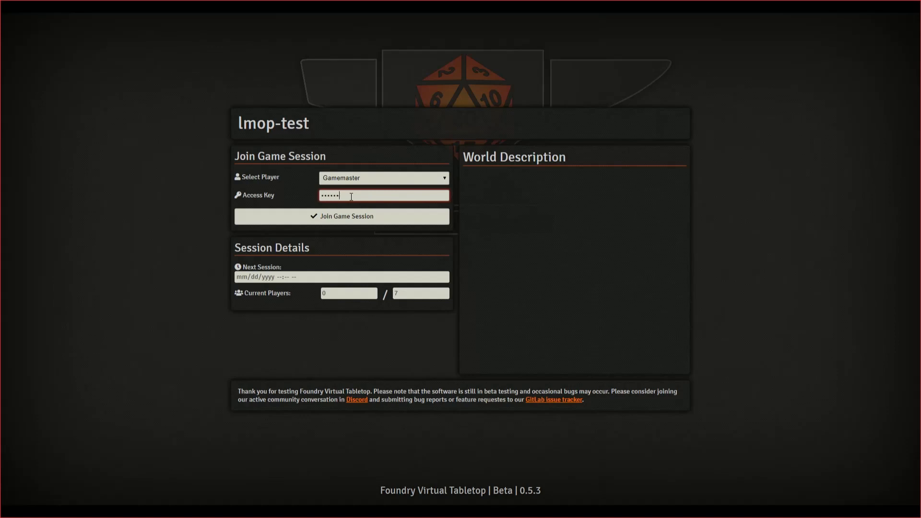
click(341, 216)
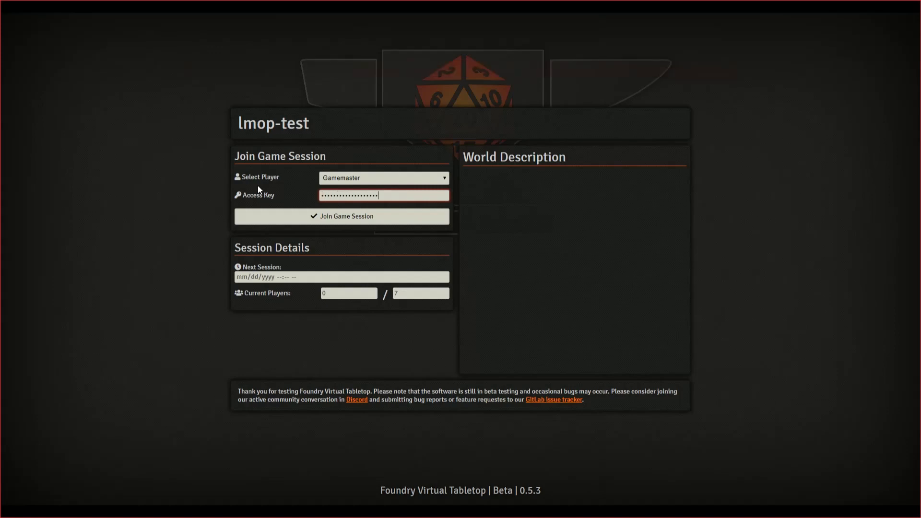
click(341, 216)
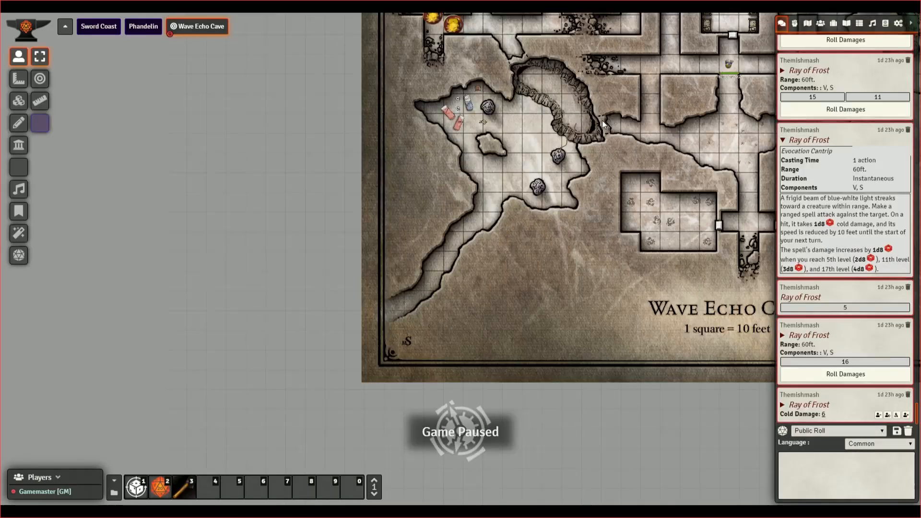
Leave the world via the game settings and return to the setup world list.
click(39, 122)
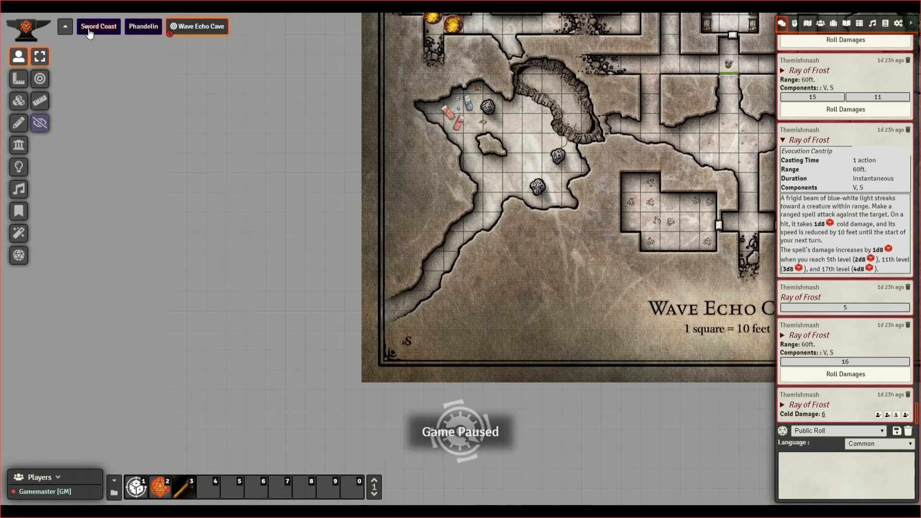
mouse_move(461, 192)
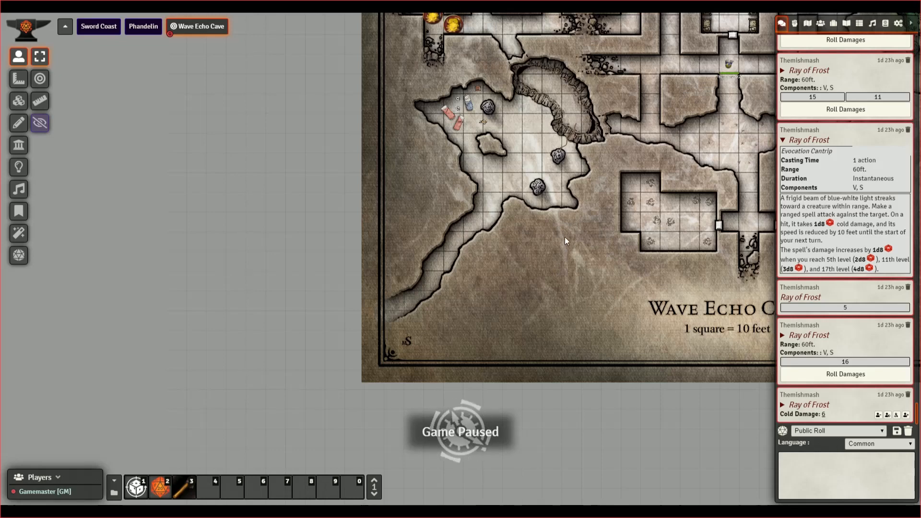
mouse_move(526, 271)
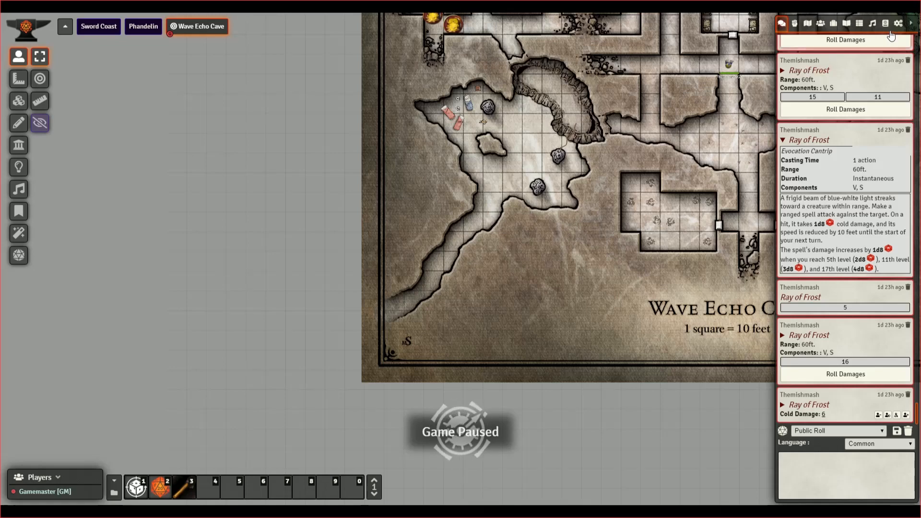
click(898, 23)
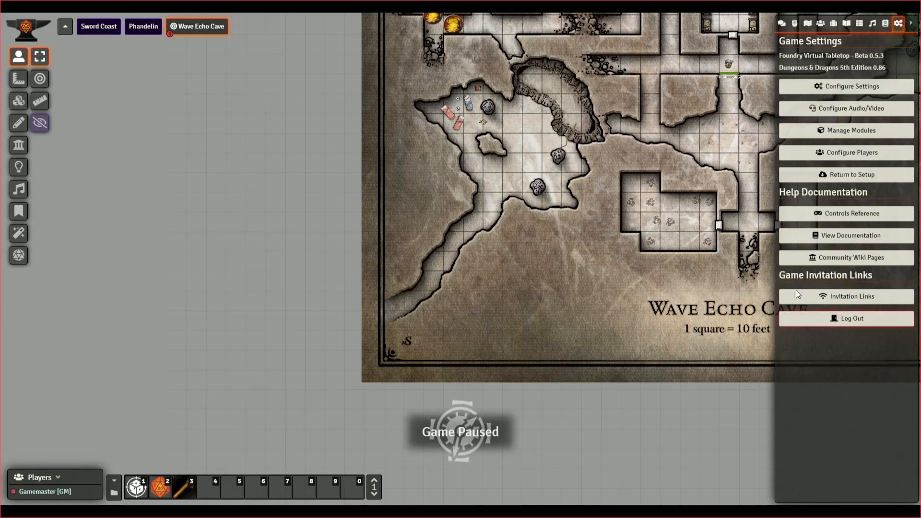
mouse_move(847, 174)
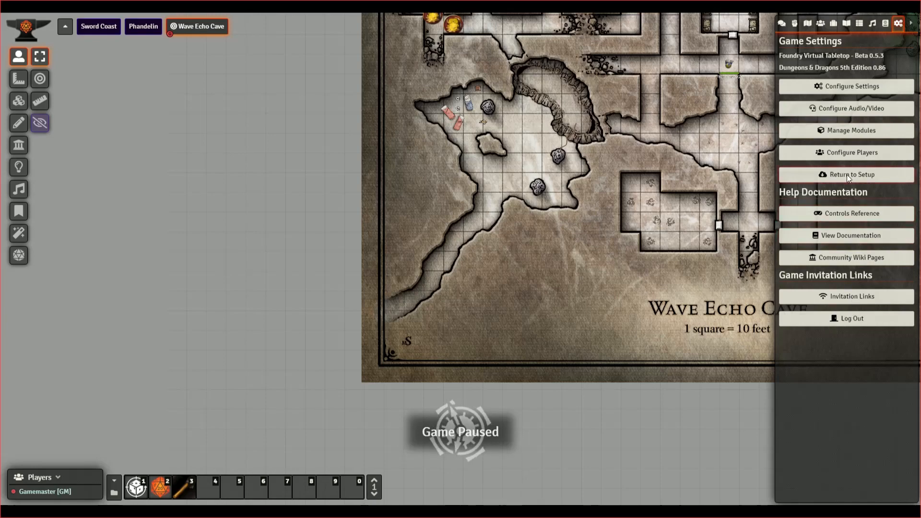
click(851, 175)
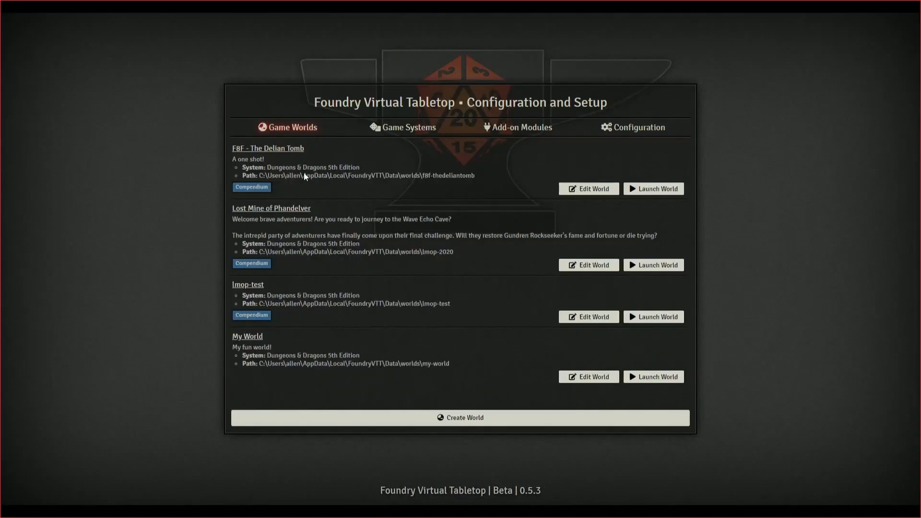
mouse_move(653, 265)
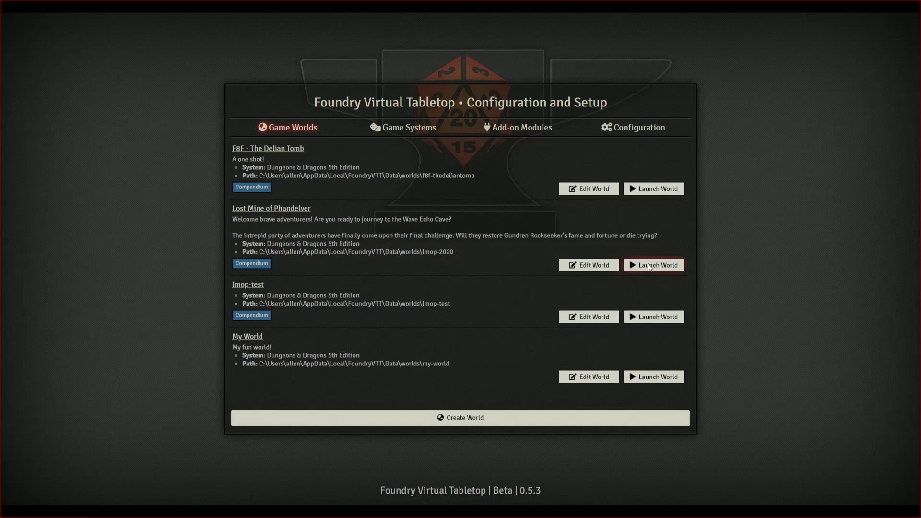
mouse_move(388, 208)
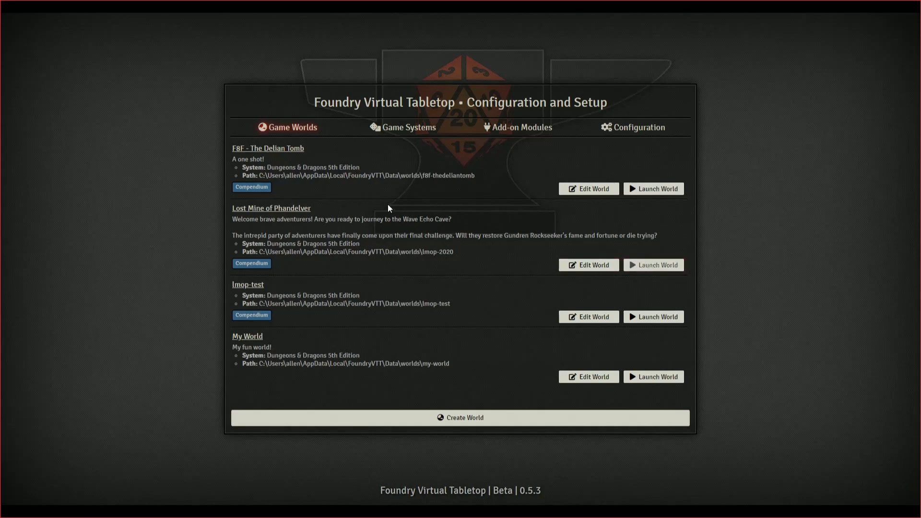
Launch the Lost Mine of Phandelver world to reach its join screen.
click(652, 265)
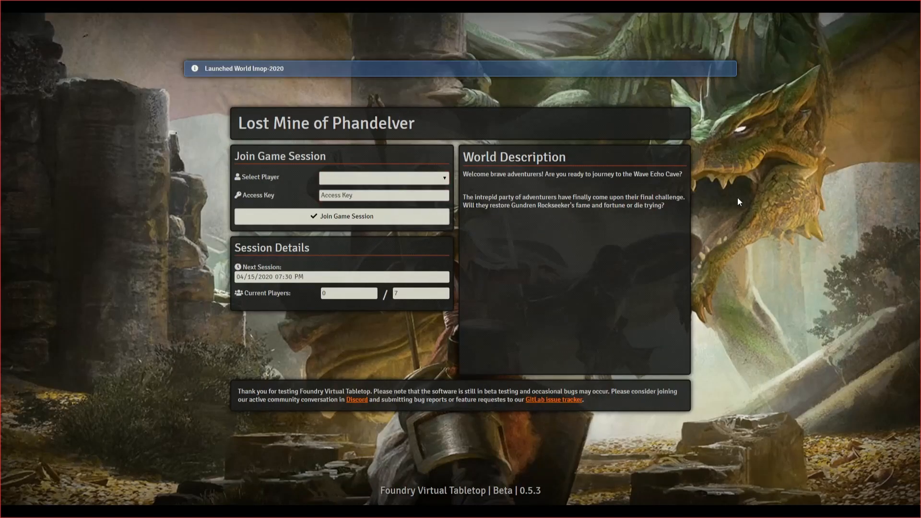
mouse_move(760, 122)
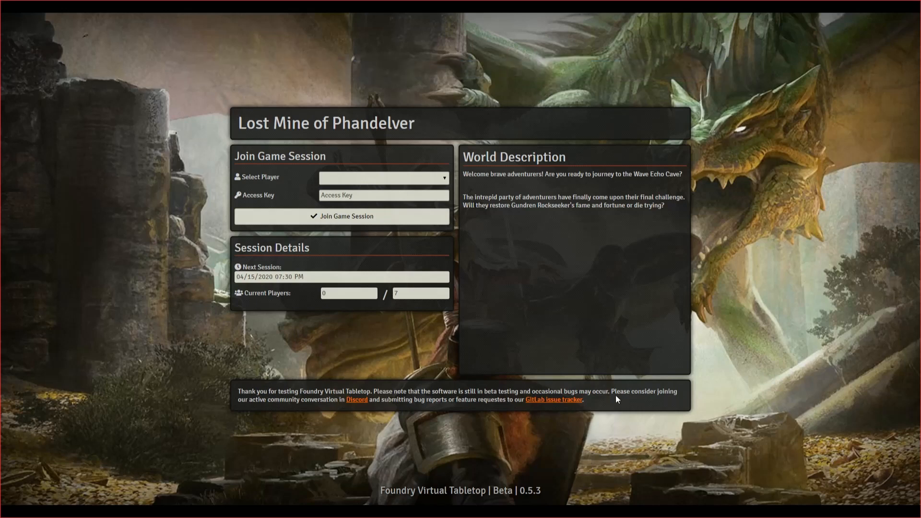
mouse_move(617, 373)
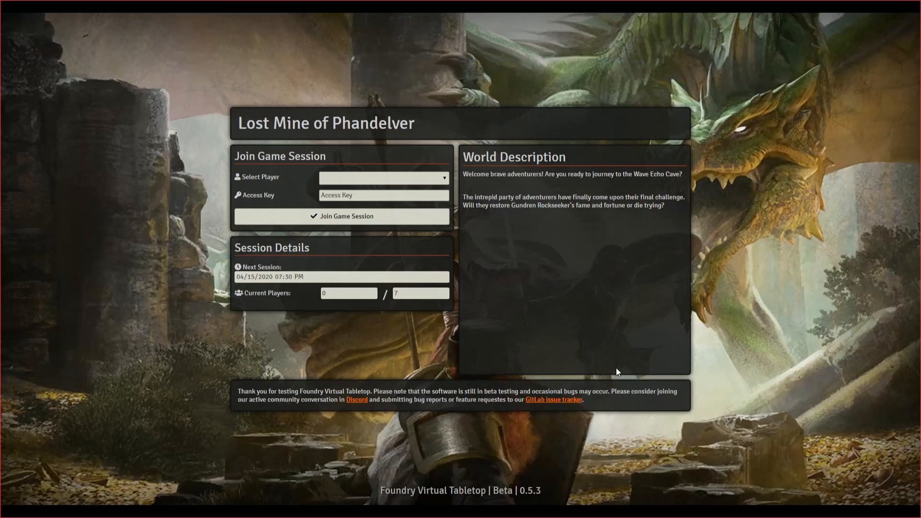
mouse_move(528, 294)
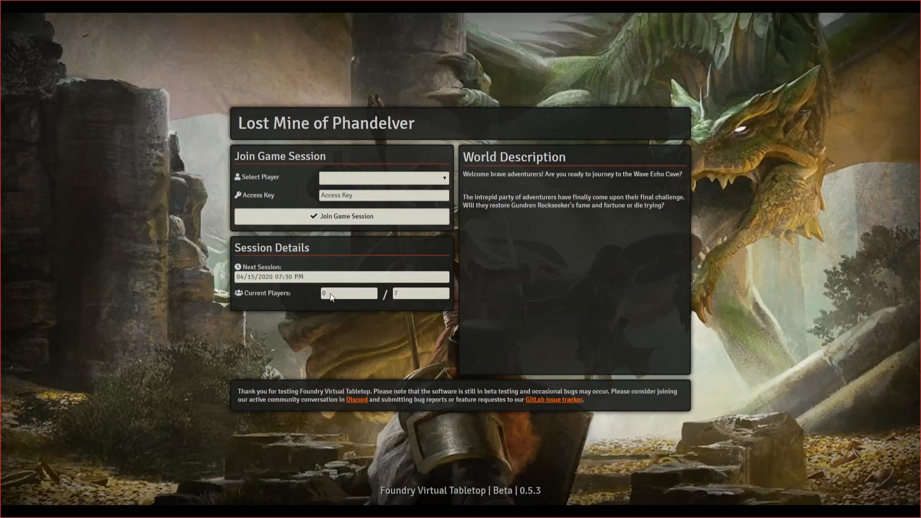
mouse_move(391, 316)
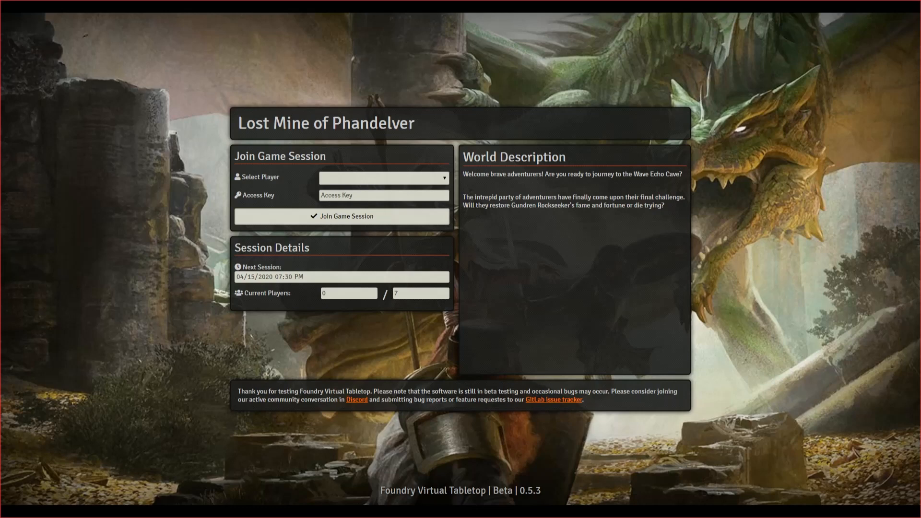
mouse_move(562, 492)
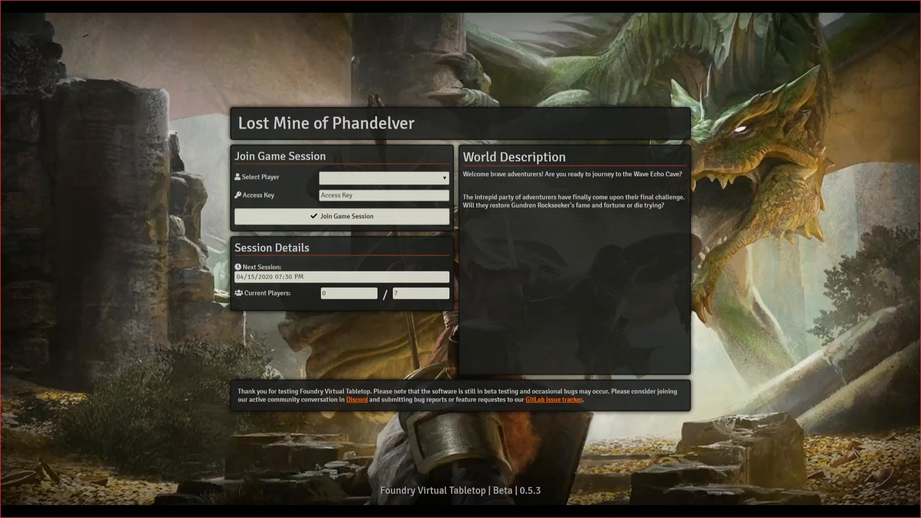
mouse_move(542, 340)
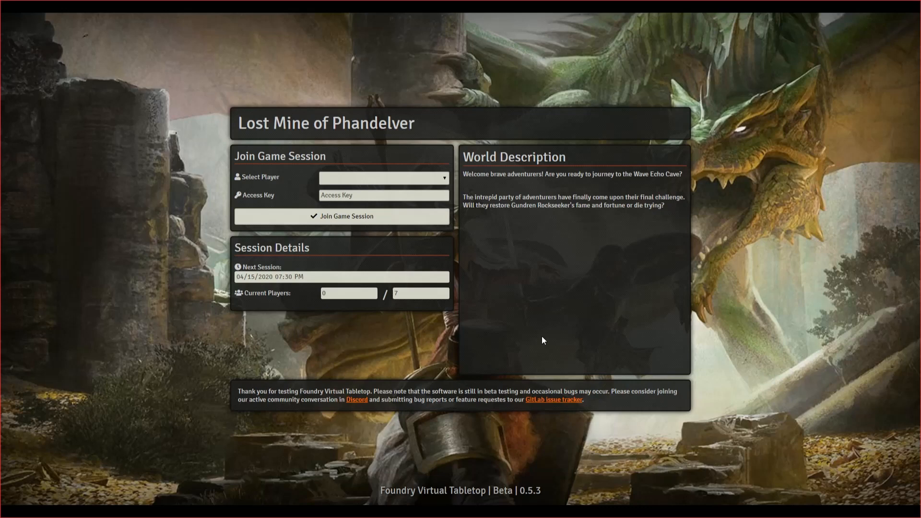
mouse_move(601, 458)
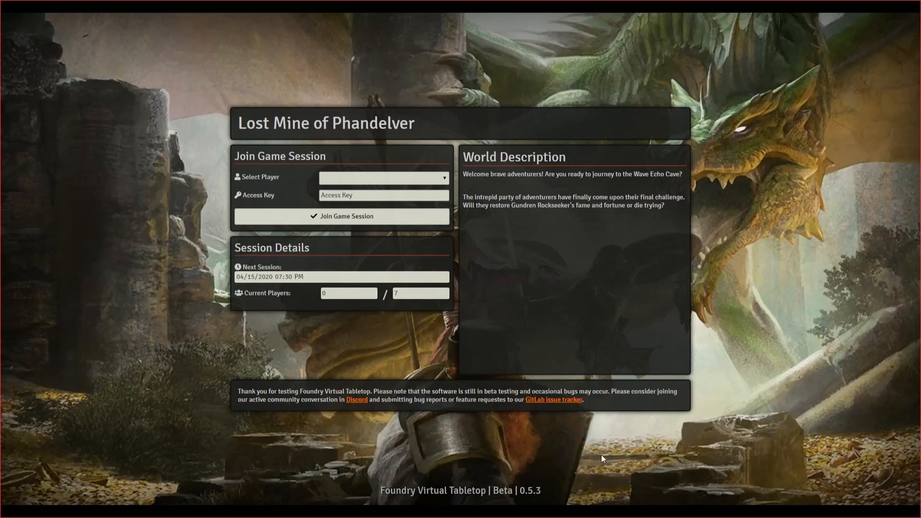